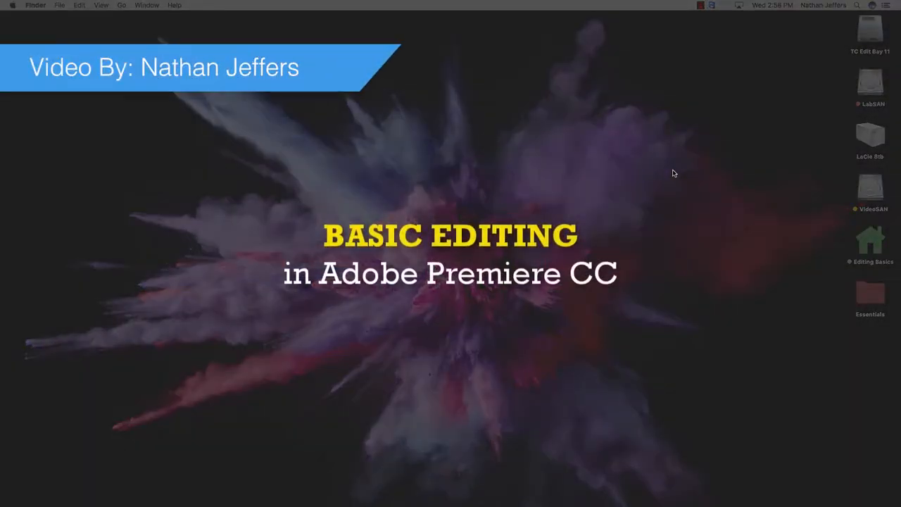
mouse_move(715, 189)
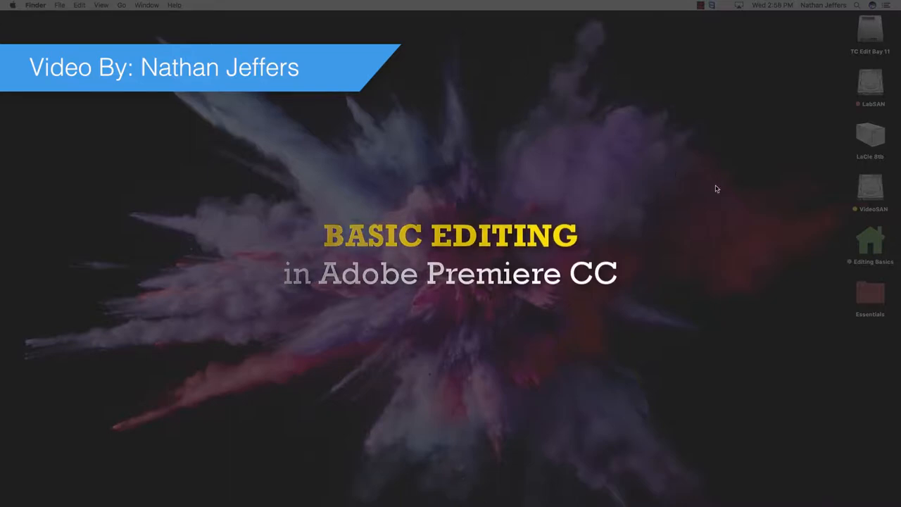
Open the Editing Basics course folder from the desktop in Finder
double_click(870, 240)
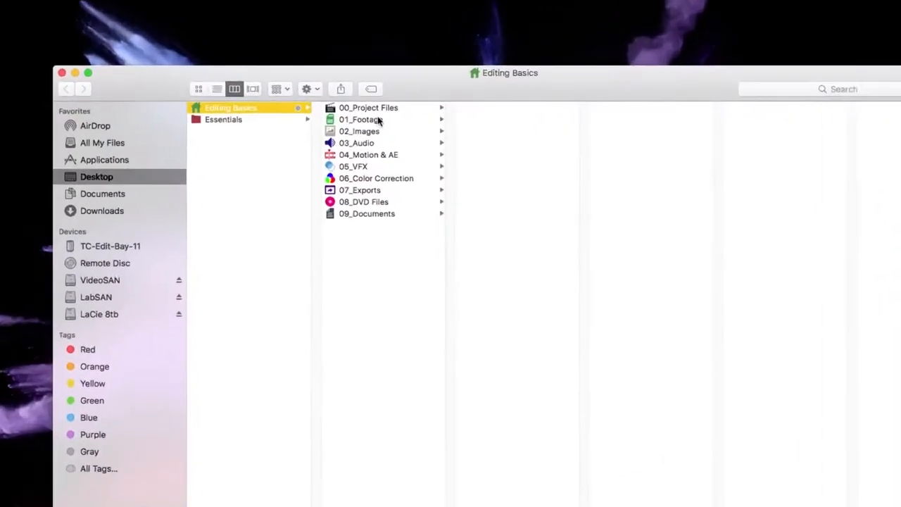
Browse into 01_Footage > Scott Pilgrim Picture Show 6-30-17, then launch Premiere Pro from the Dock
click(360, 118)
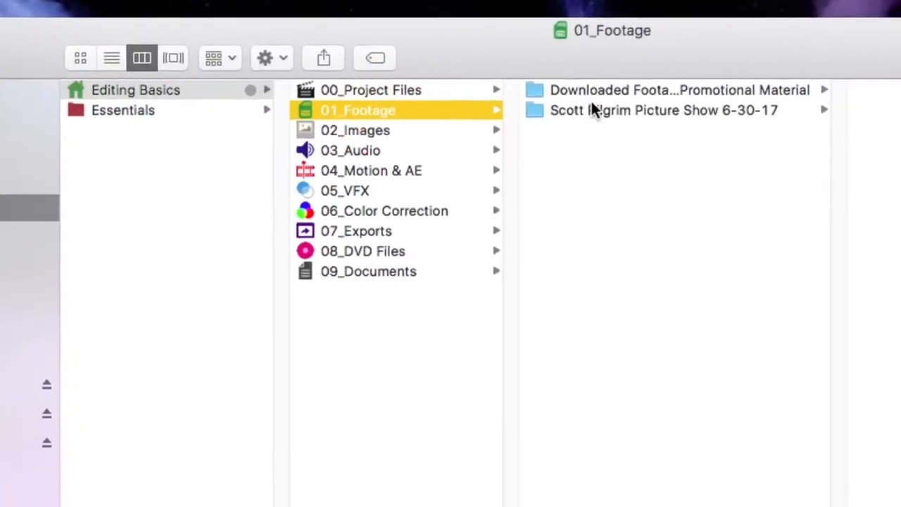
click(663, 110)
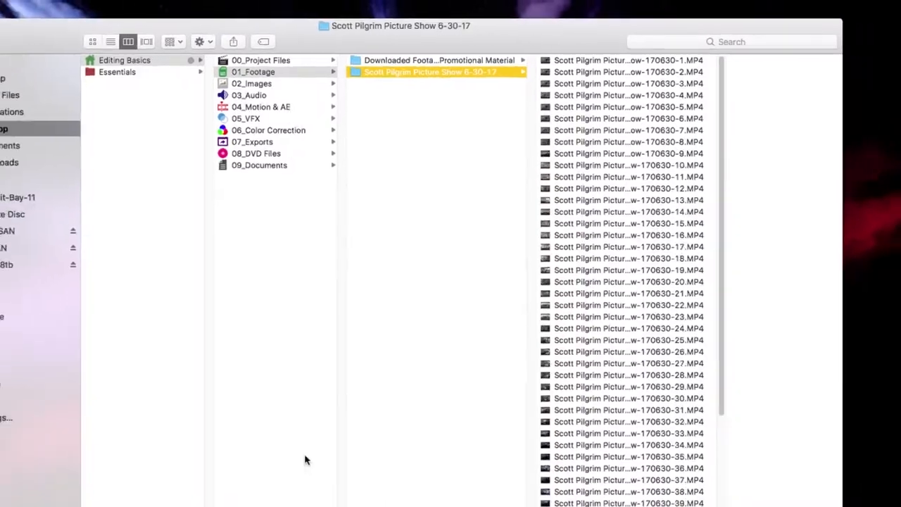
click(307, 493)
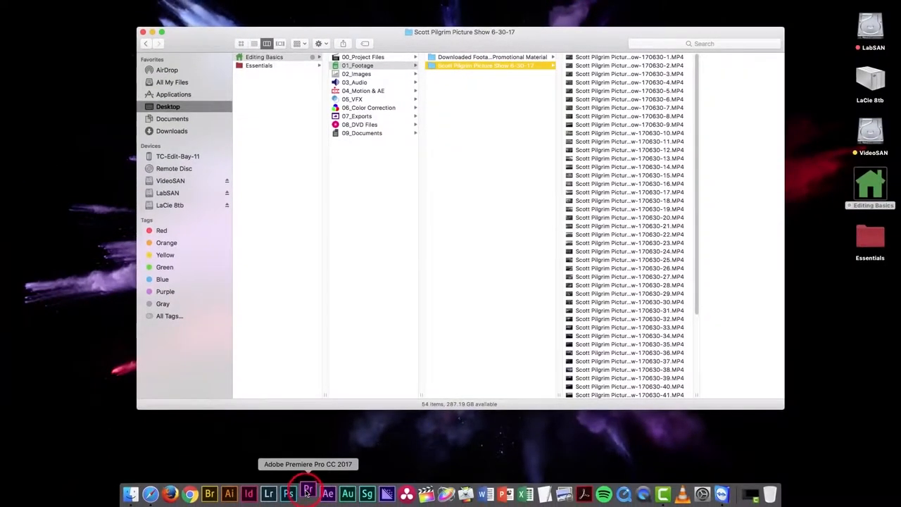
click(307, 492)
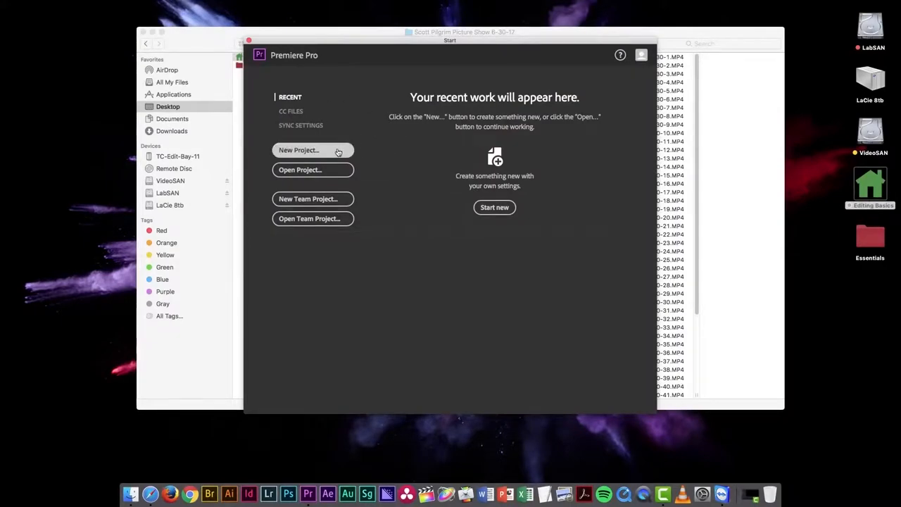
Start a new Premiere project named Editing Basics
click(298, 150)
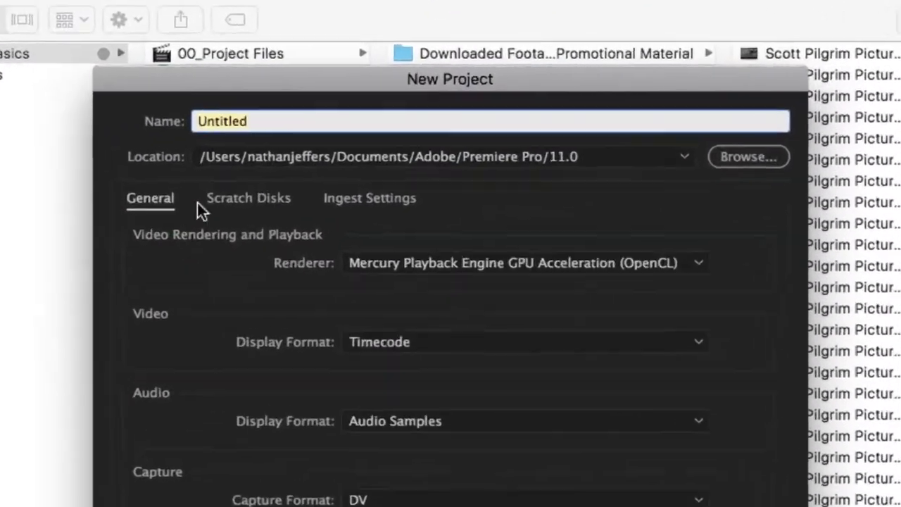
text(Ed)
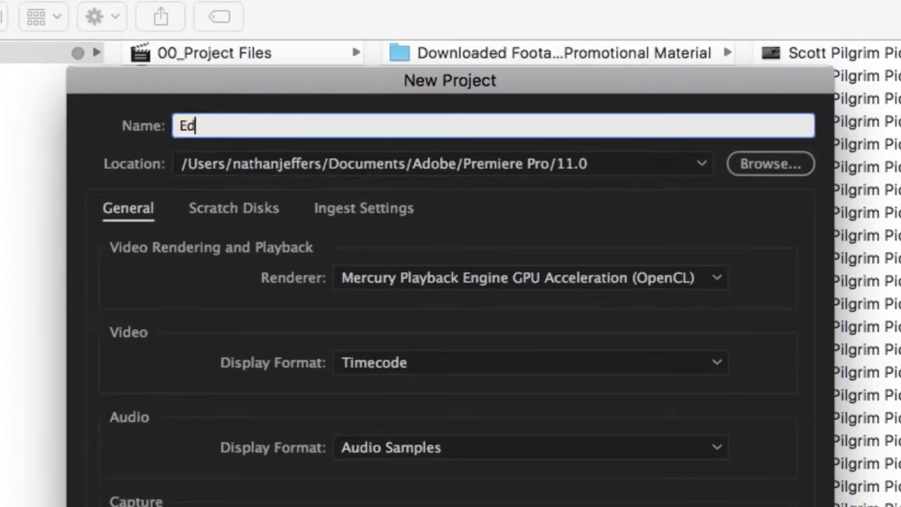
text(iting Basics)
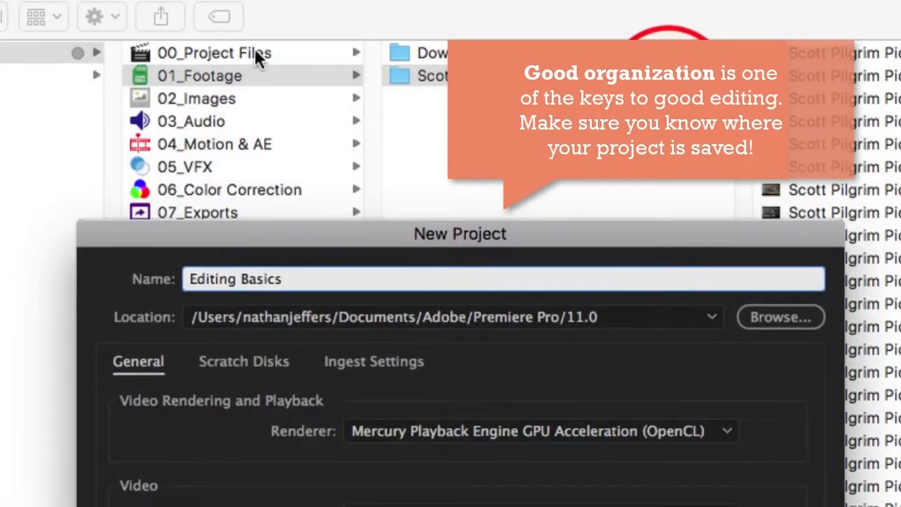
mouse_move(743, 302)
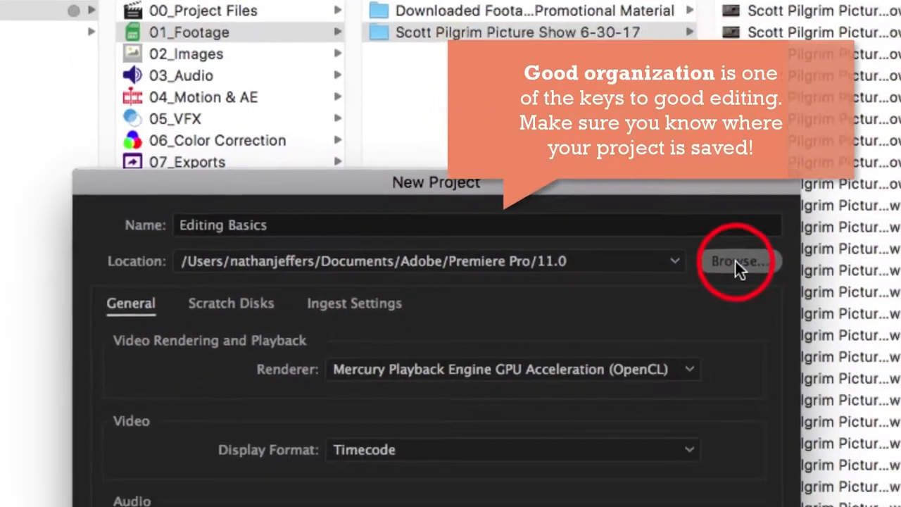
Save the project in Desktop > Editing Basics > 00_Project Files and create it
click(738, 261)
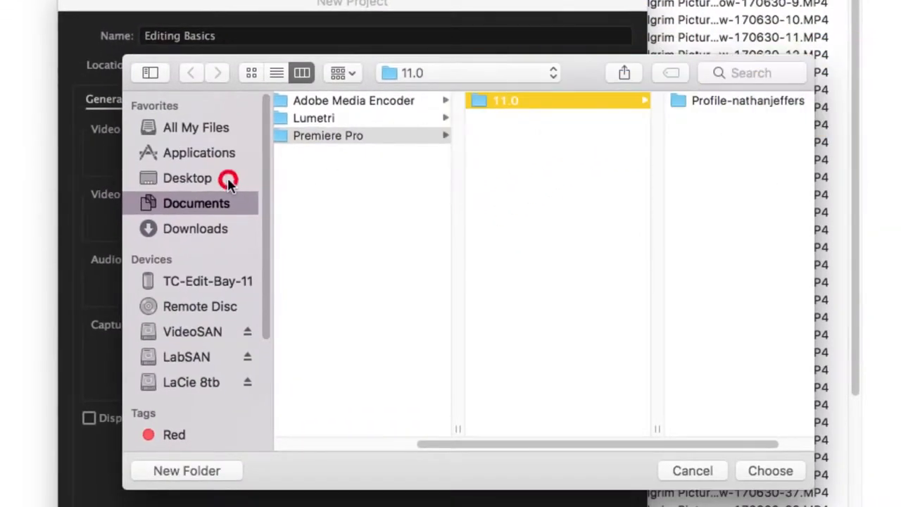
click(187, 177)
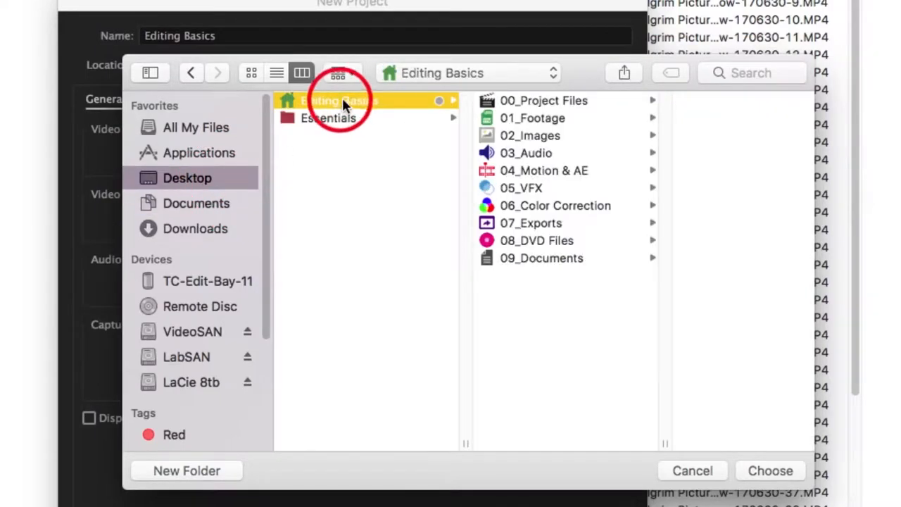
click(543, 100)
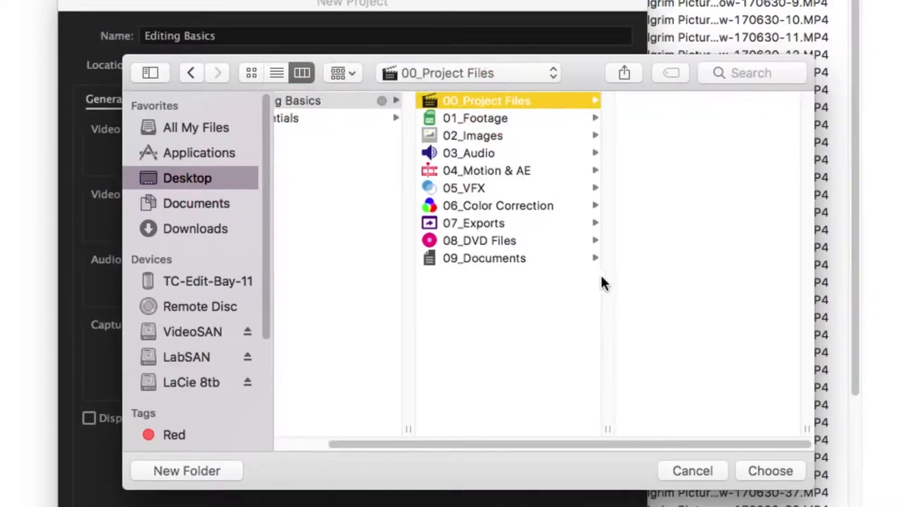
click(770, 470)
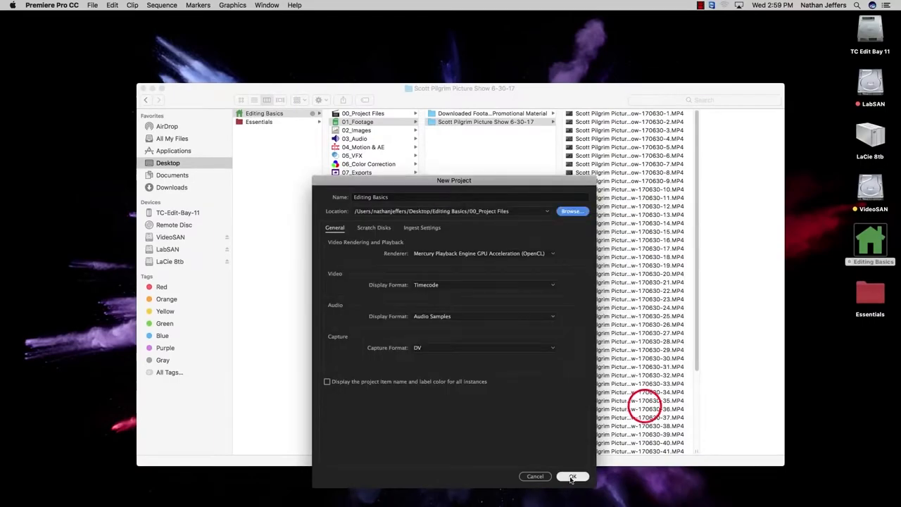
click(571, 476)
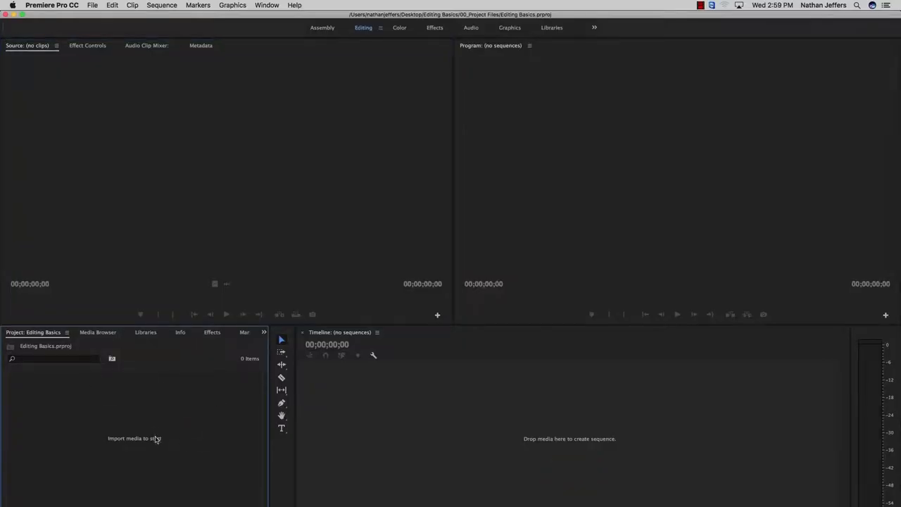
mouse_move(148, 372)
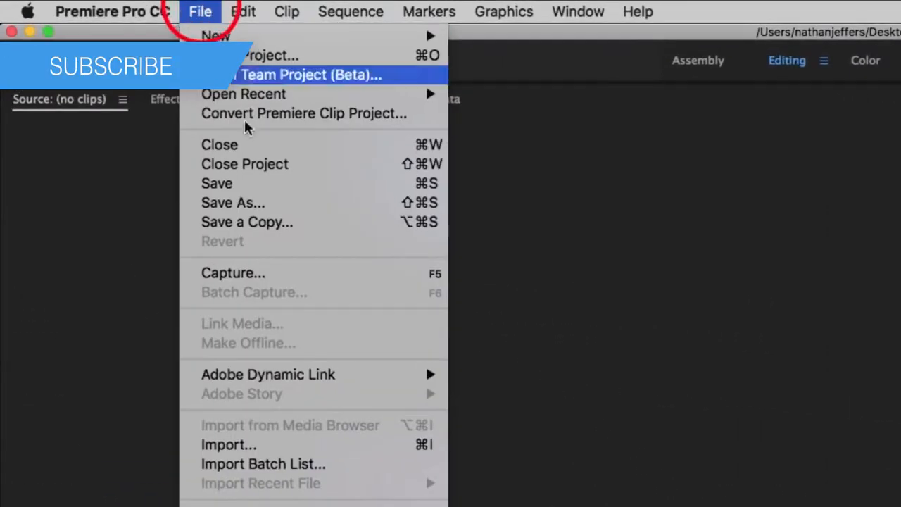
Import all Scott Pilgrim Picture Show clips from 01_Footage into the project
click(228, 445)
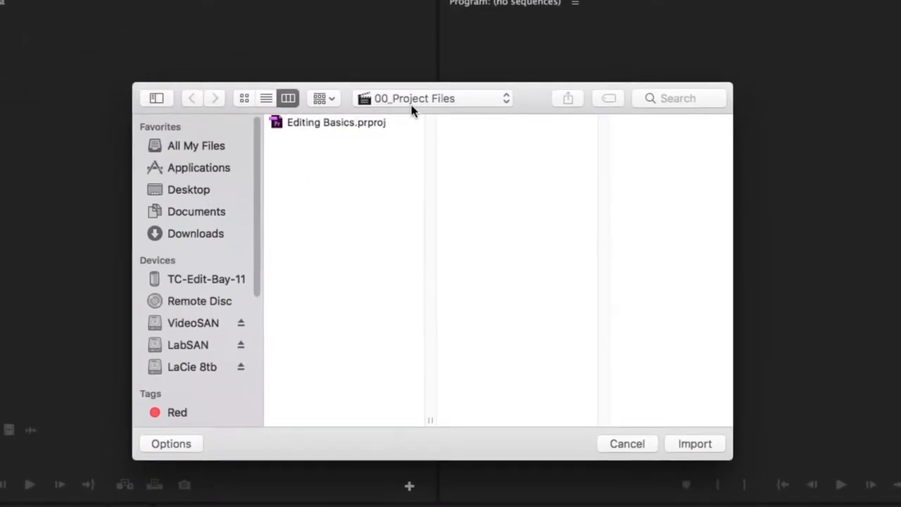
click(189, 189)
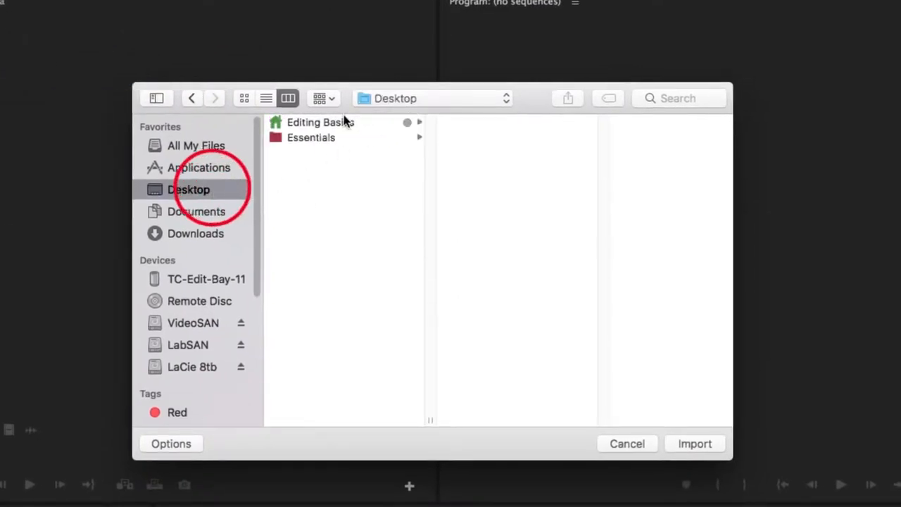
click(321, 122)
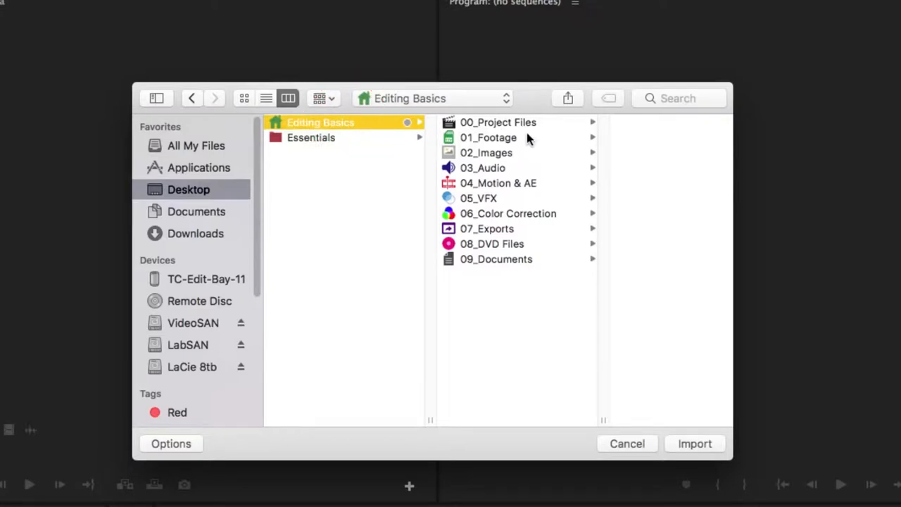
click(470, 138)
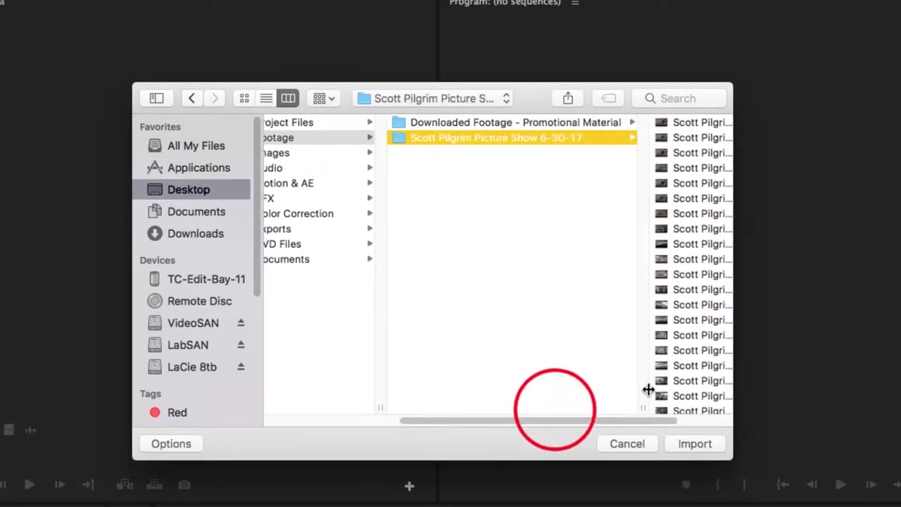
click(492, 138)
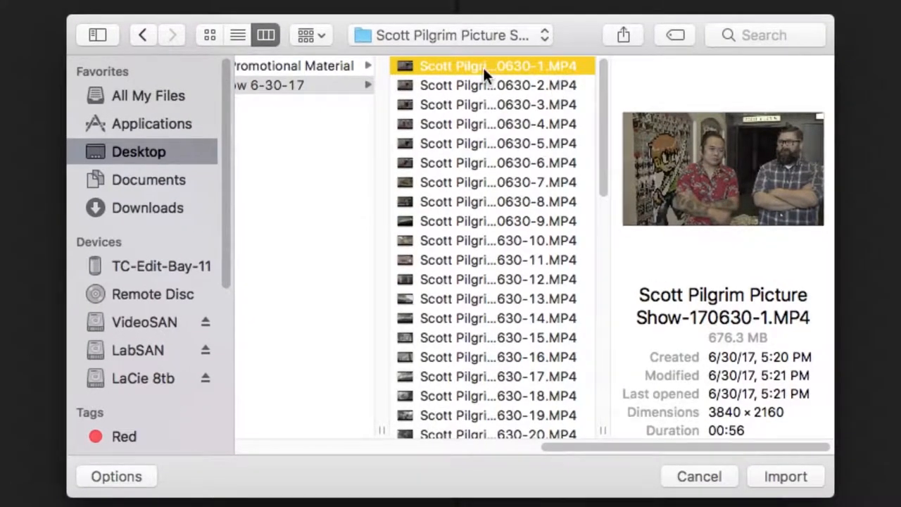
mouse_move(619, 113)
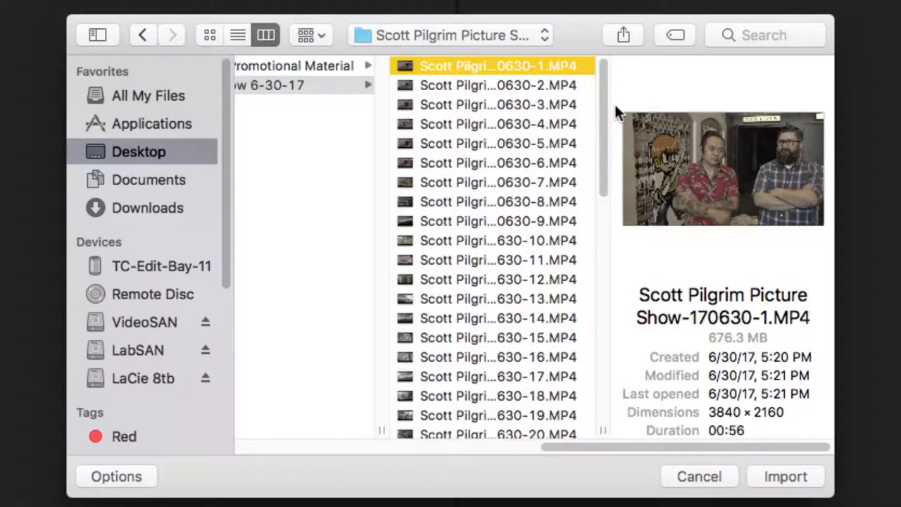
scroll(down, 3)
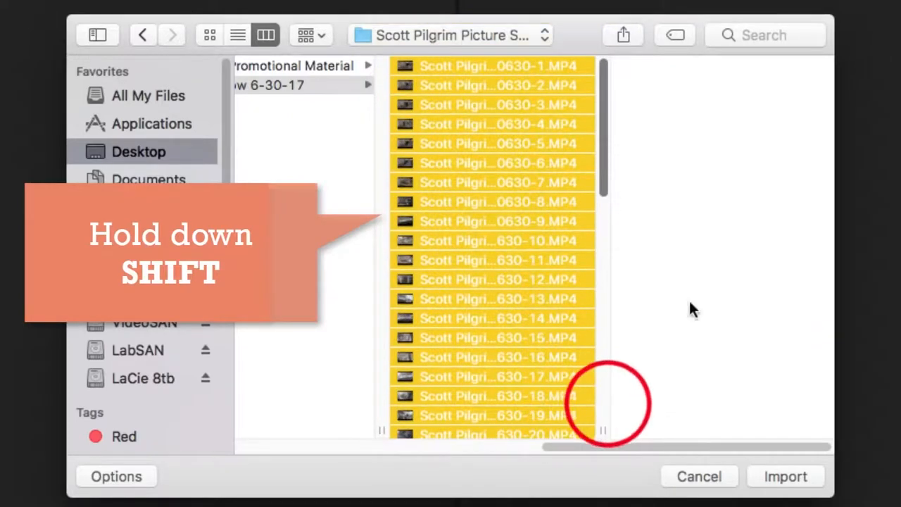
click(786, 476)
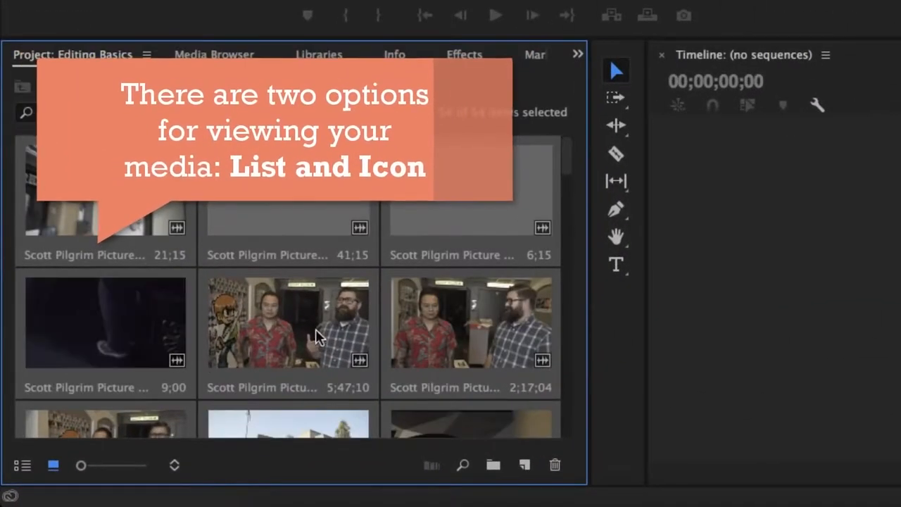
mouse_move(22, 465)
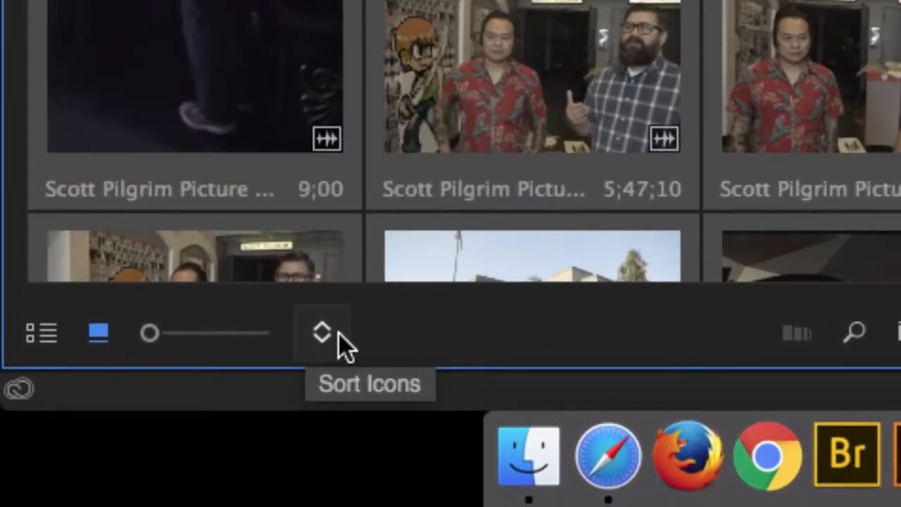
click(321, 332)
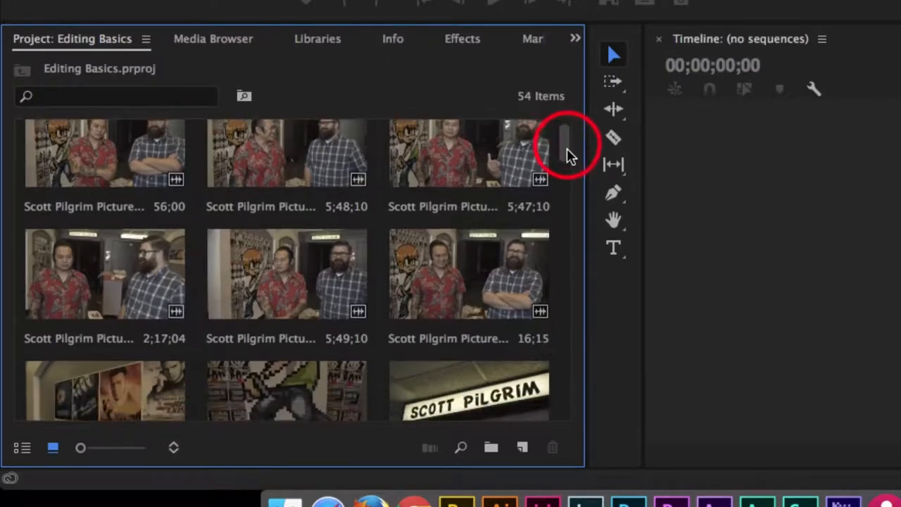
scroll(down, 3)
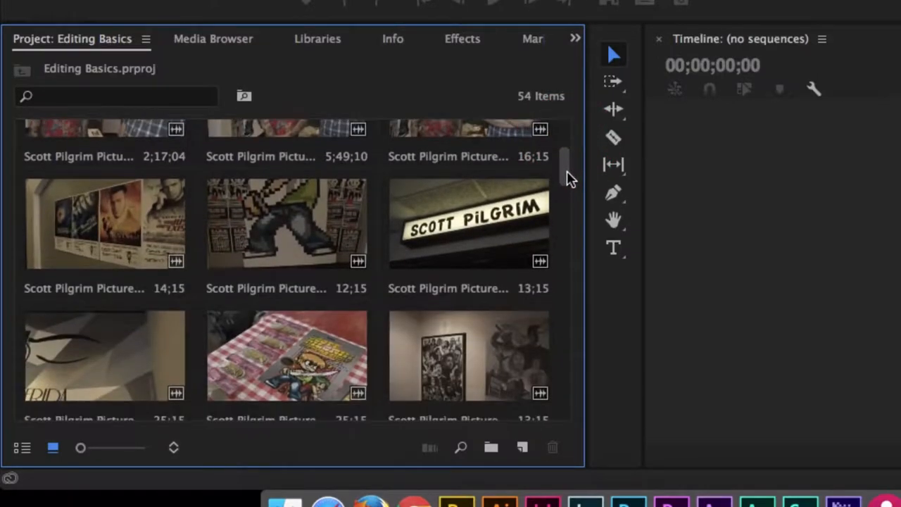
scroll(down, 3)
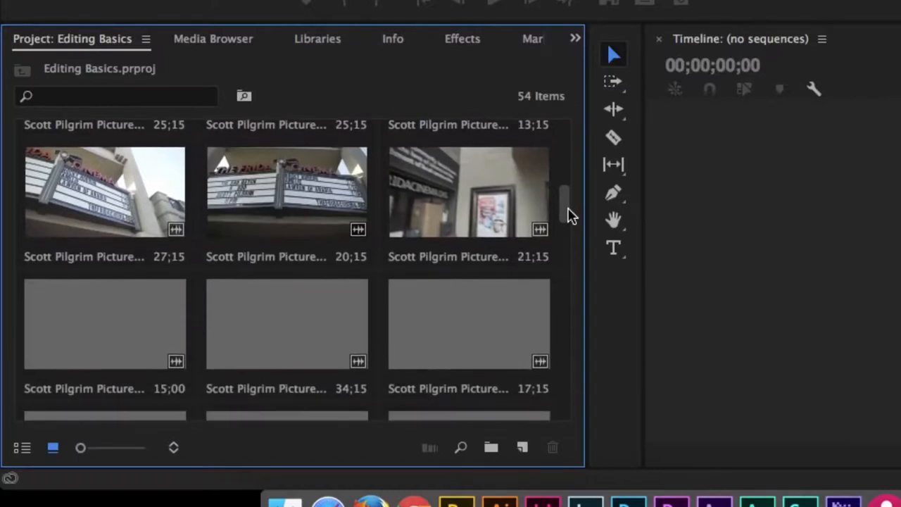
scroll(down, 3)
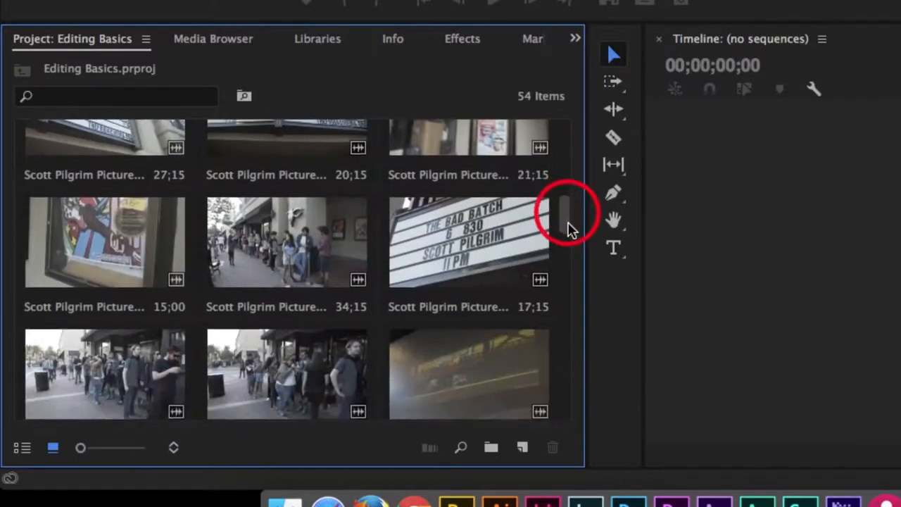
scroll(down, 3)
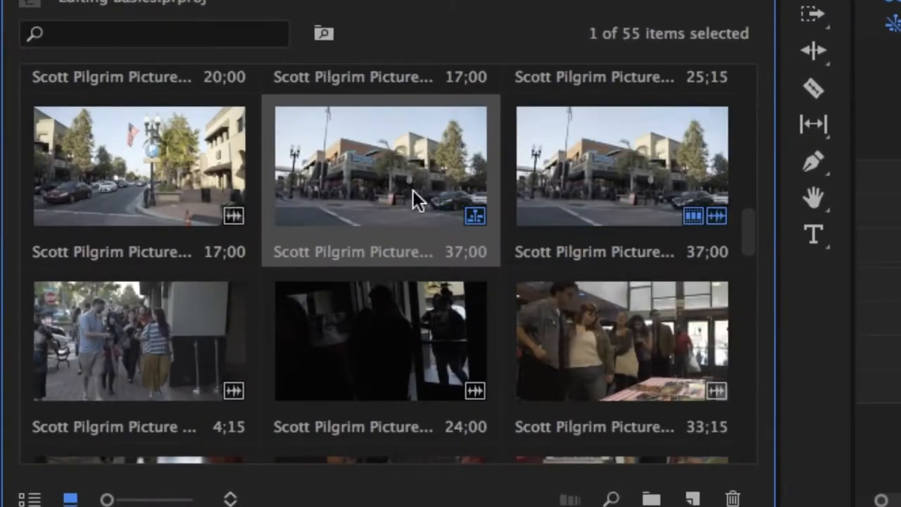
mouse_move(690, 197)
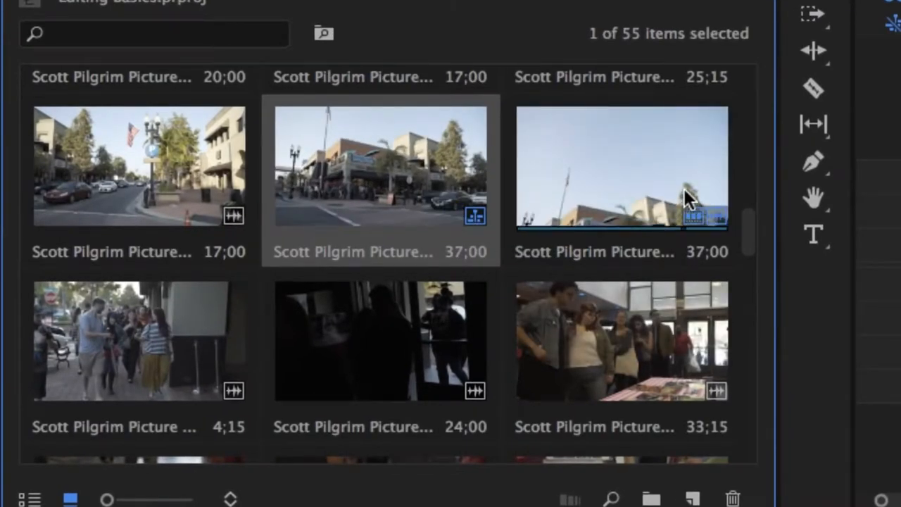
mouse_move(476, 233)
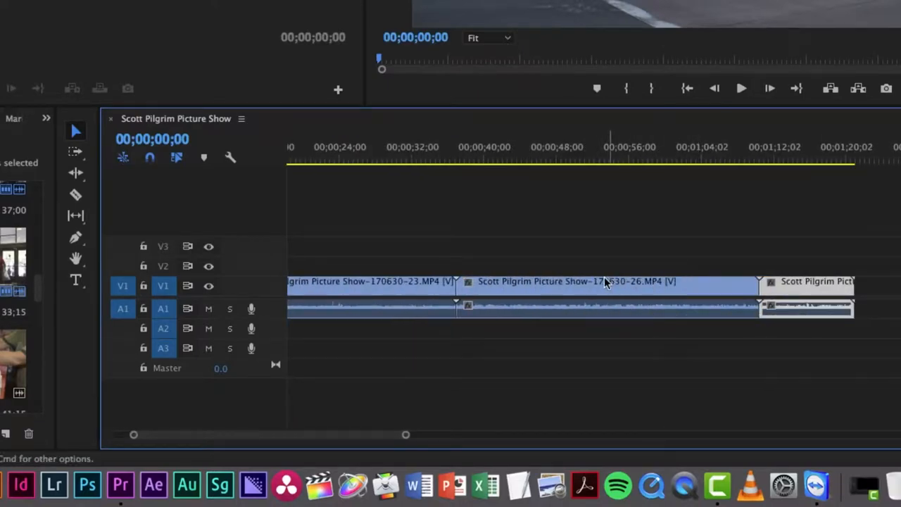
mouse_move(486, 265)
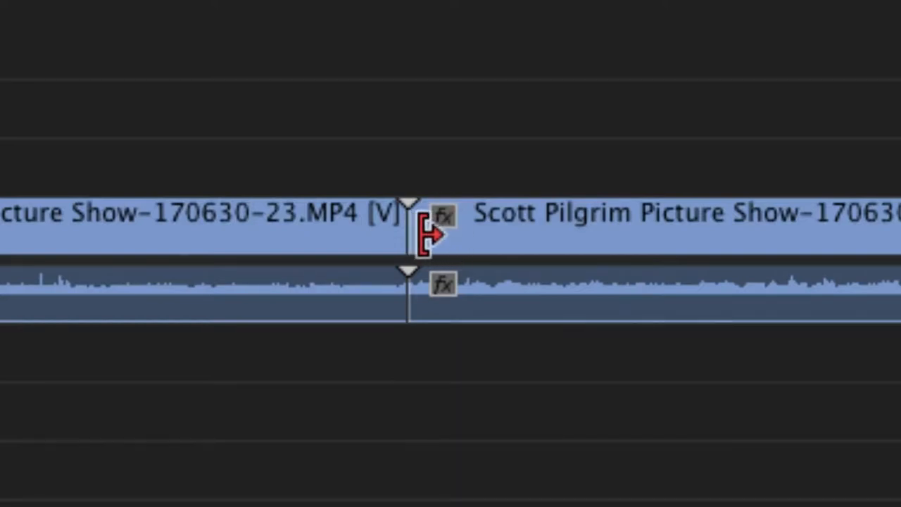
Ripple-trim about four seconds off the start of the second clip
drag(415, 232, 528, 232)
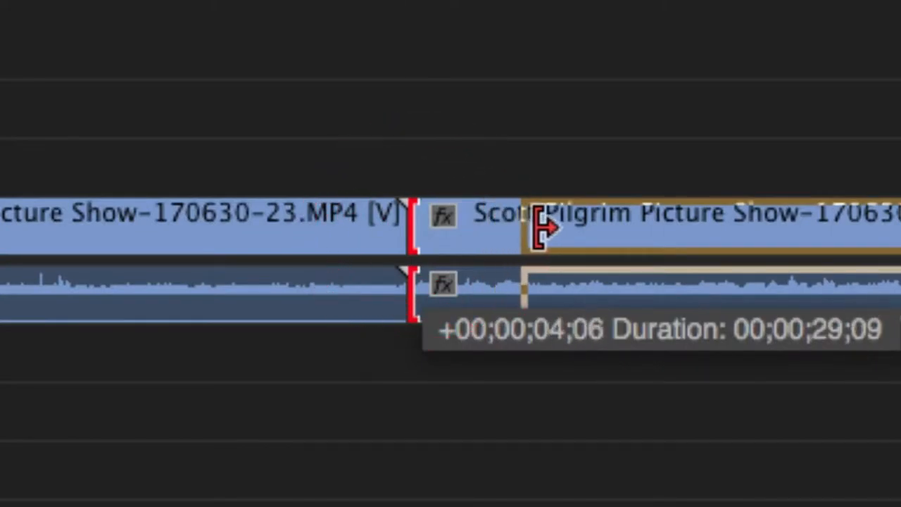
drag(542, 228, 634, 271)
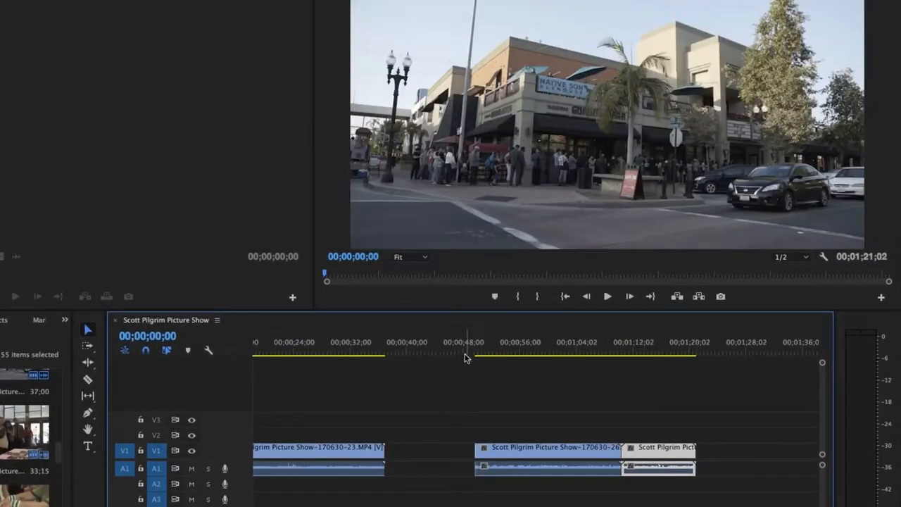
Play the sequence from just before the trimmed cut to review the edit
click(471, 352)
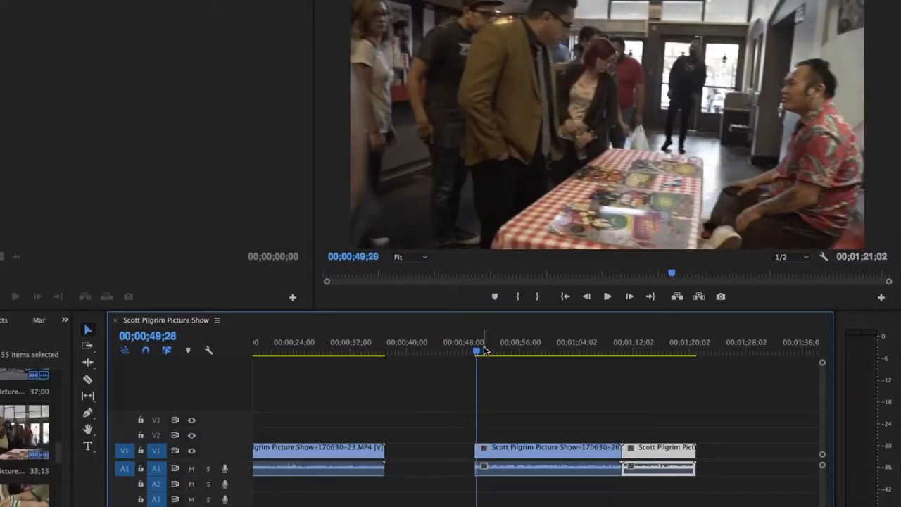
click(607, 296)
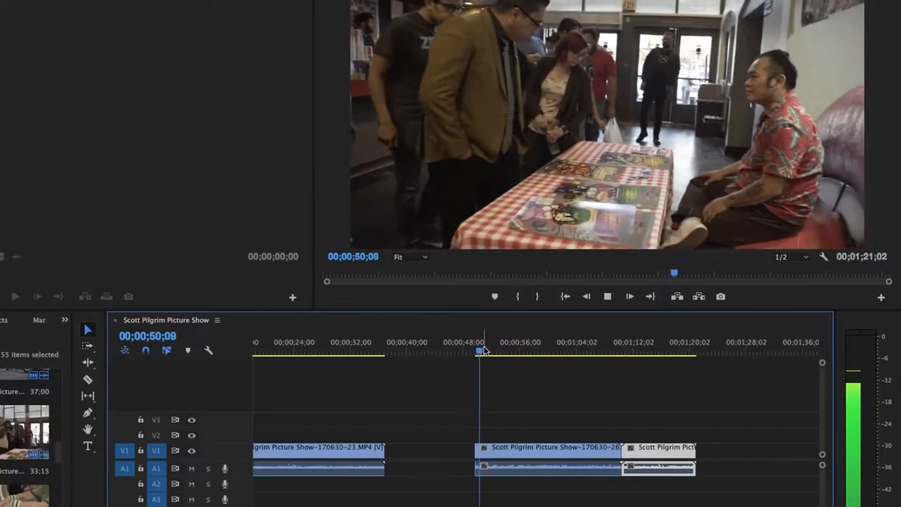
key(space)
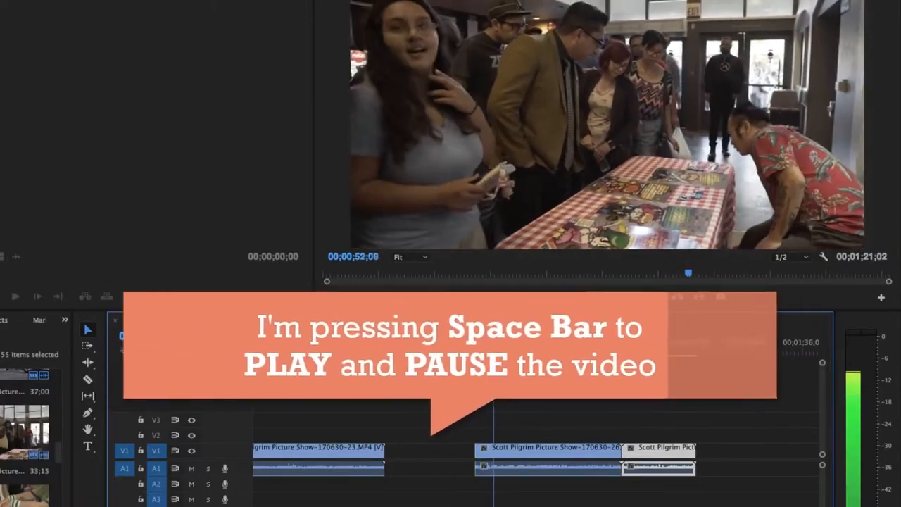
key(space)
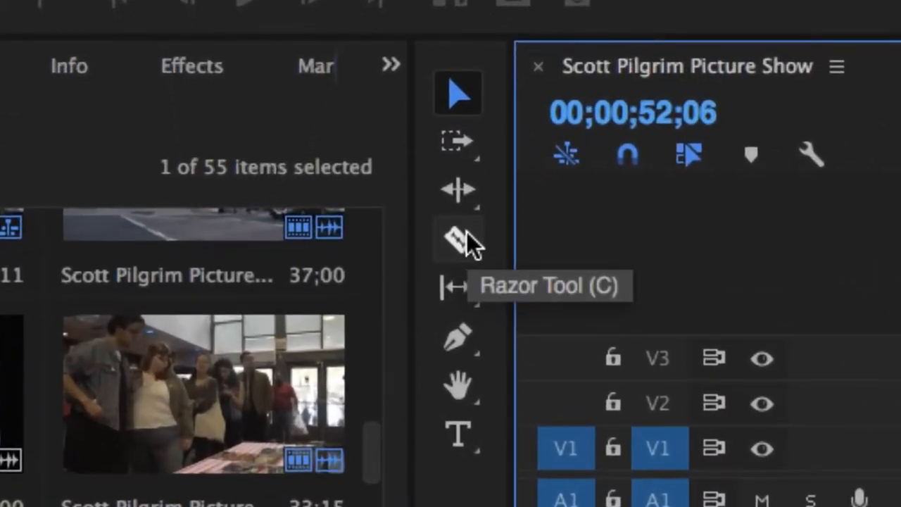
Razor the first clip into pieces with cuts near 34 and 32 seconds
click(457, 238)
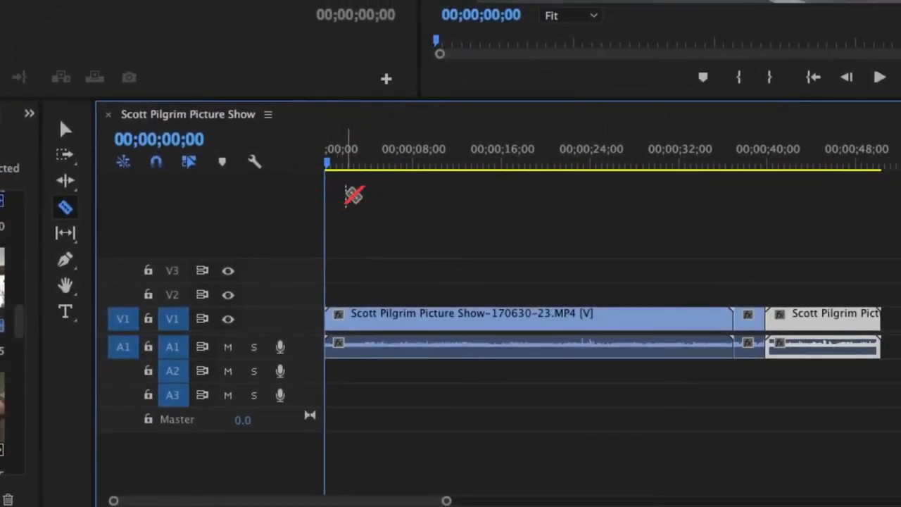
click(636, 163)
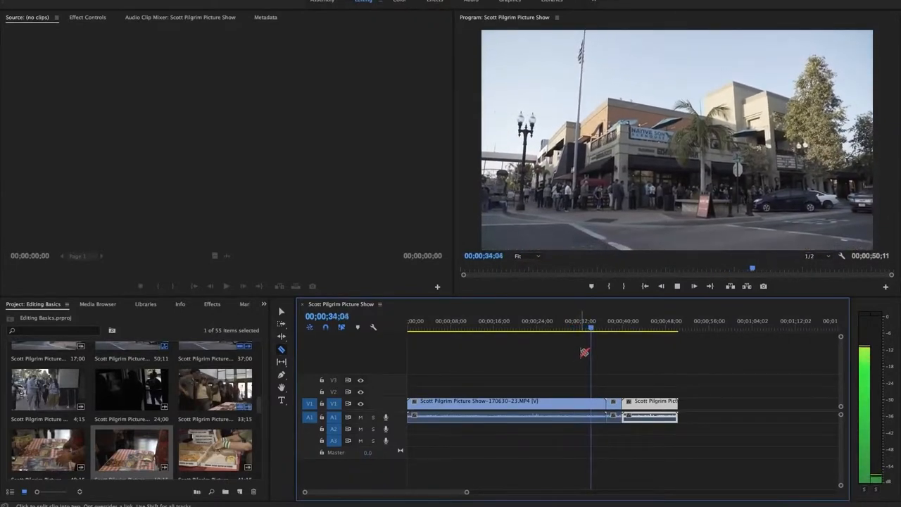
click(582, 327)
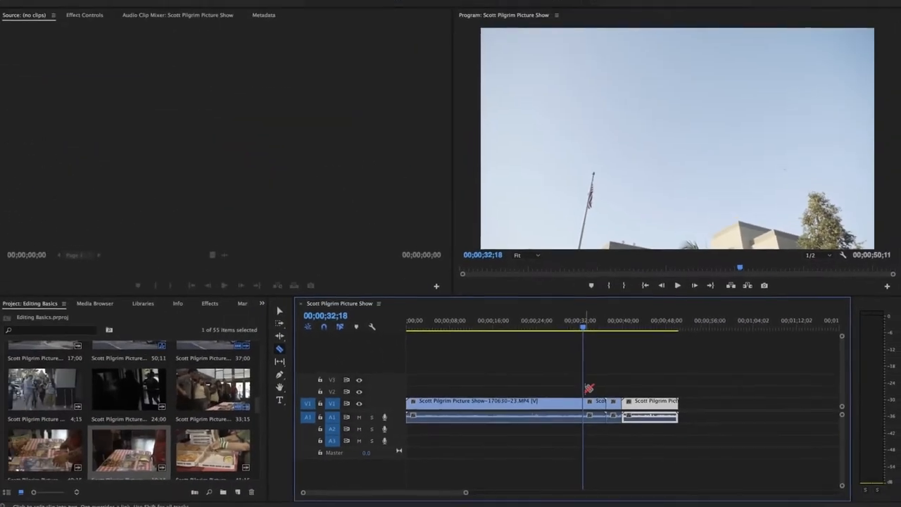
click(677, 285)
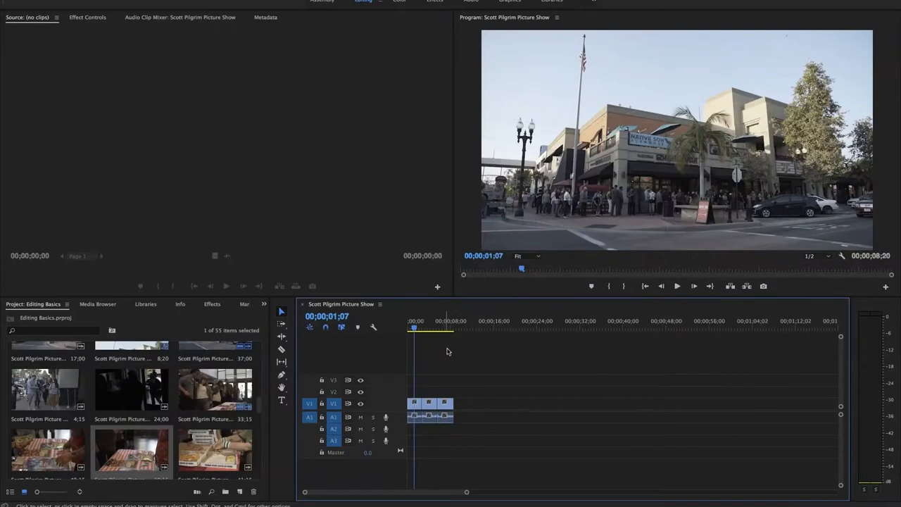
mouse_move(442, 361)
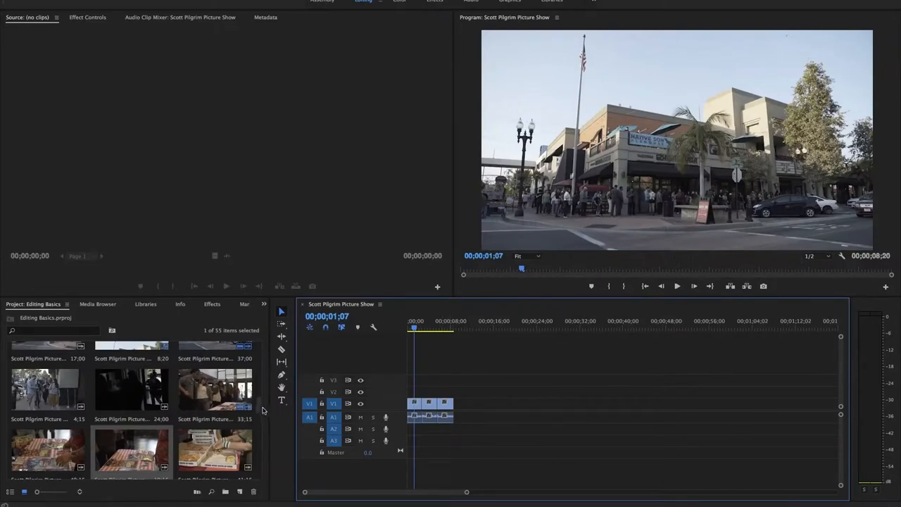
Scroll down the Project panel to find the theater-audience clip
scroll(down, 3)
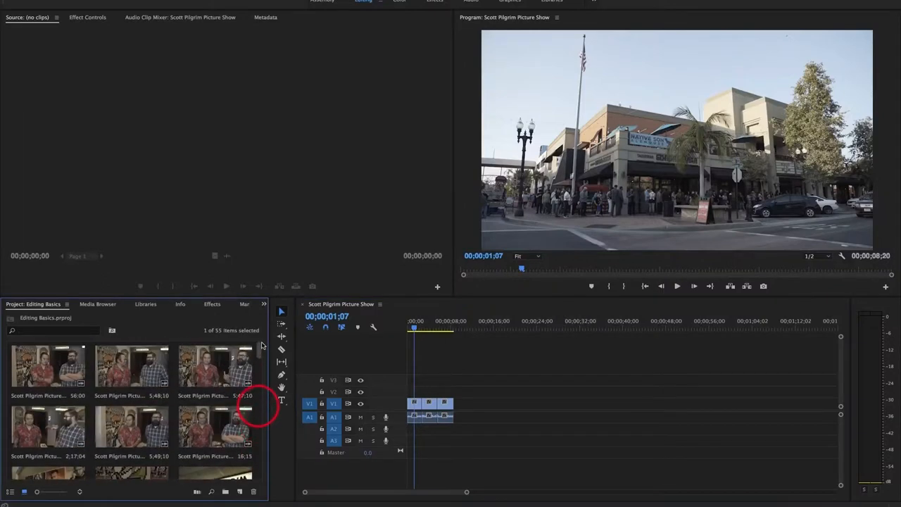
scroll(down, 3)
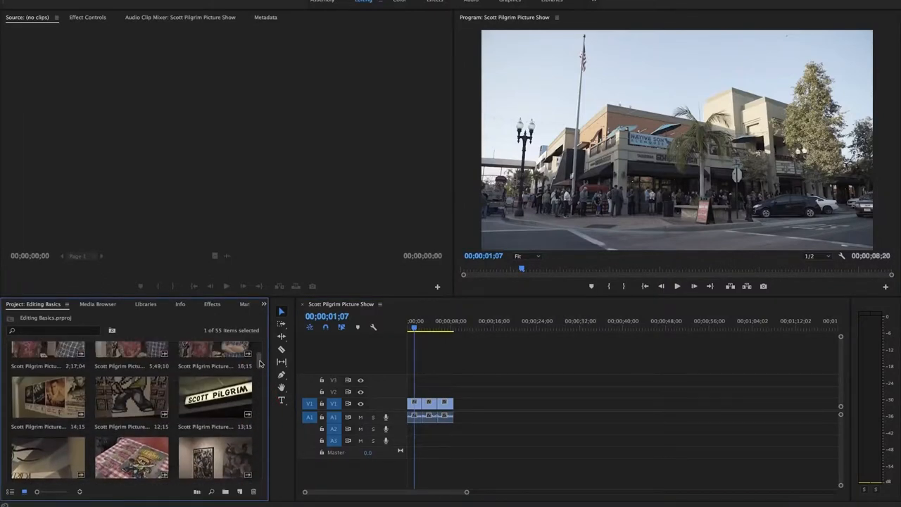
scroll(down, 3)
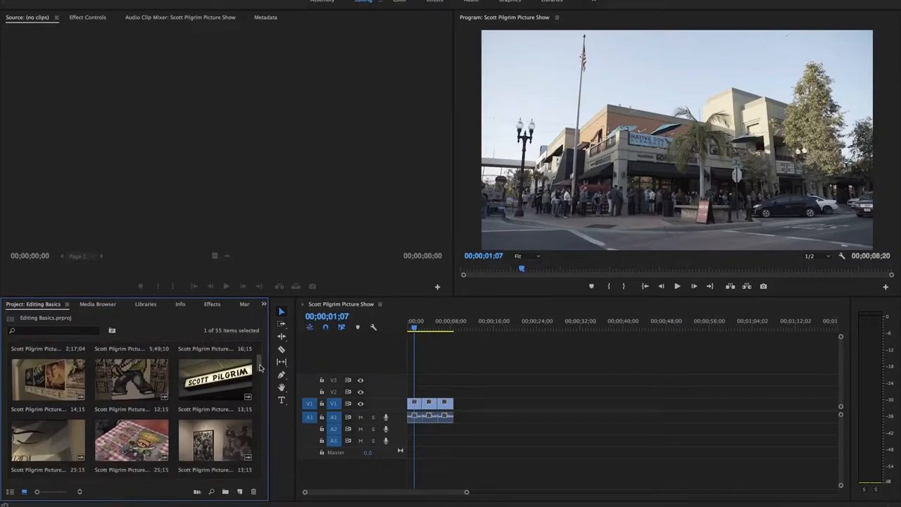
scroll(down, 3)
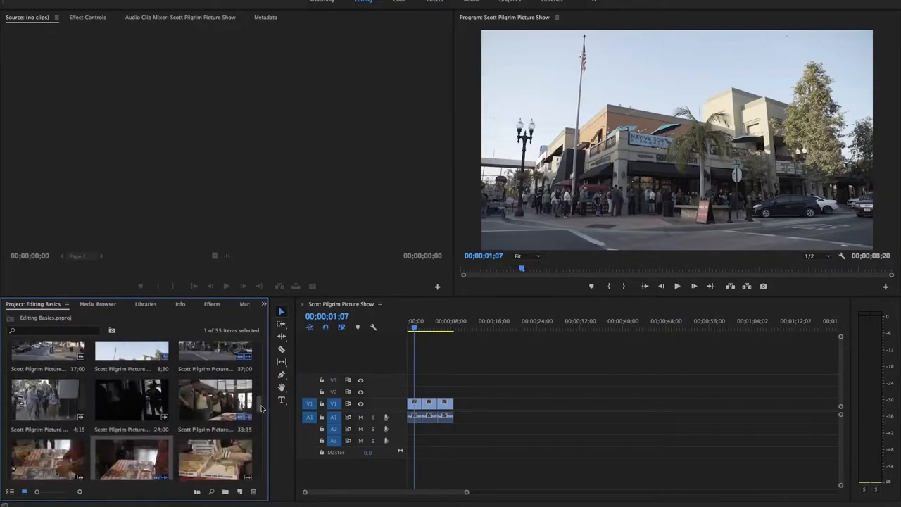
scroll(down, 3)
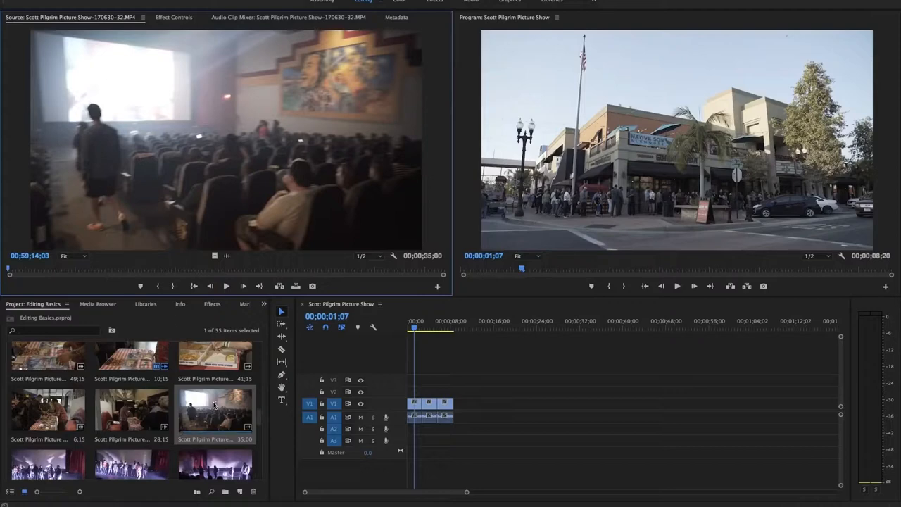
mouse_move(287, 265)
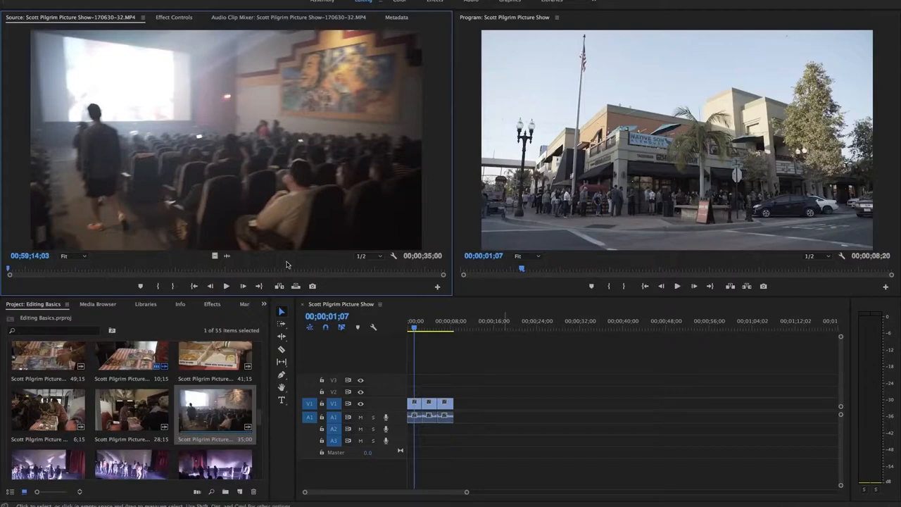
mouse_move(51, 288)
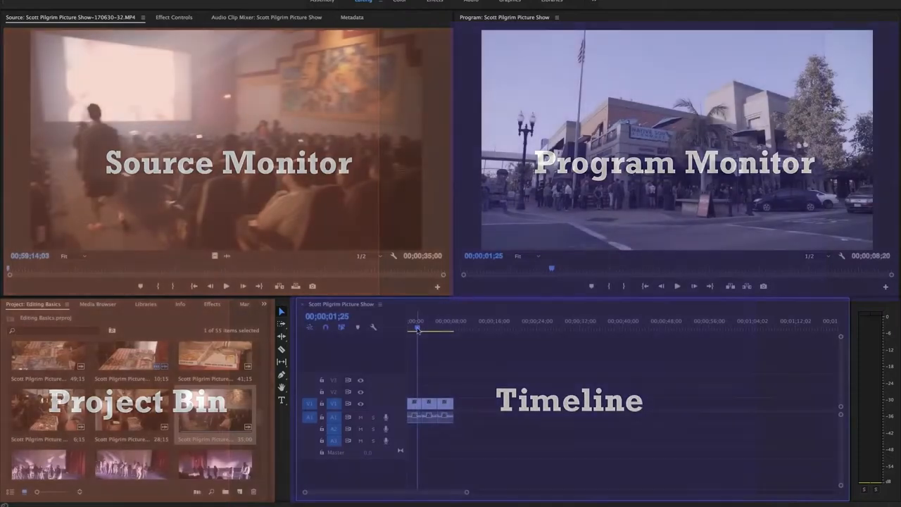
click(429, 331)
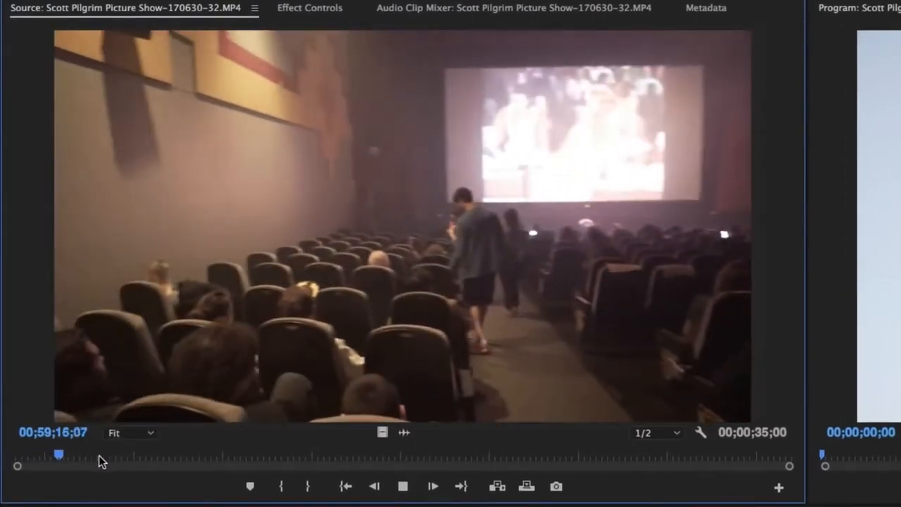
Preview the theater clip and drag a roughly three-second marked slice onto the end of the sequence
key(space)
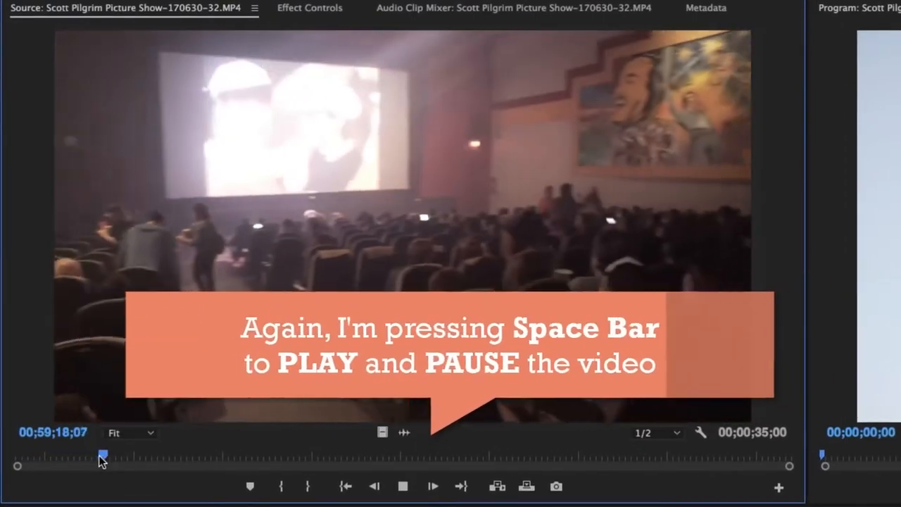
key(space)
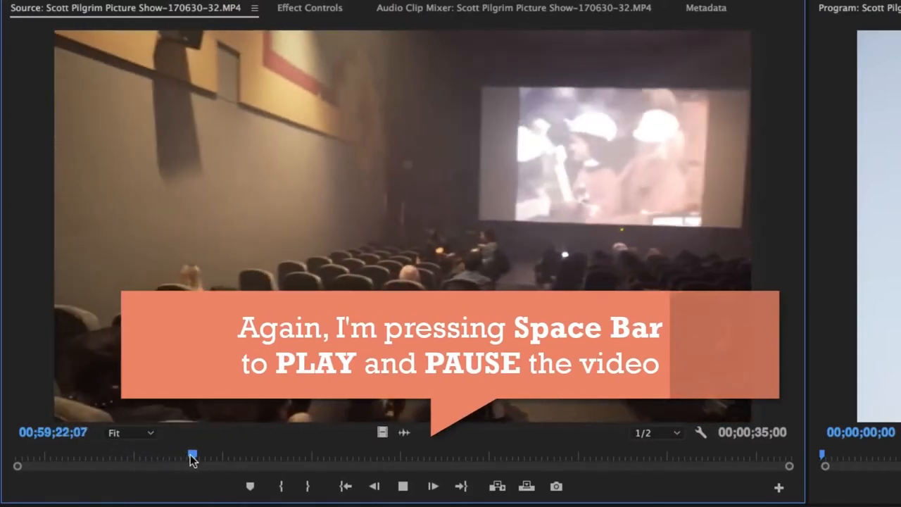
key(space)
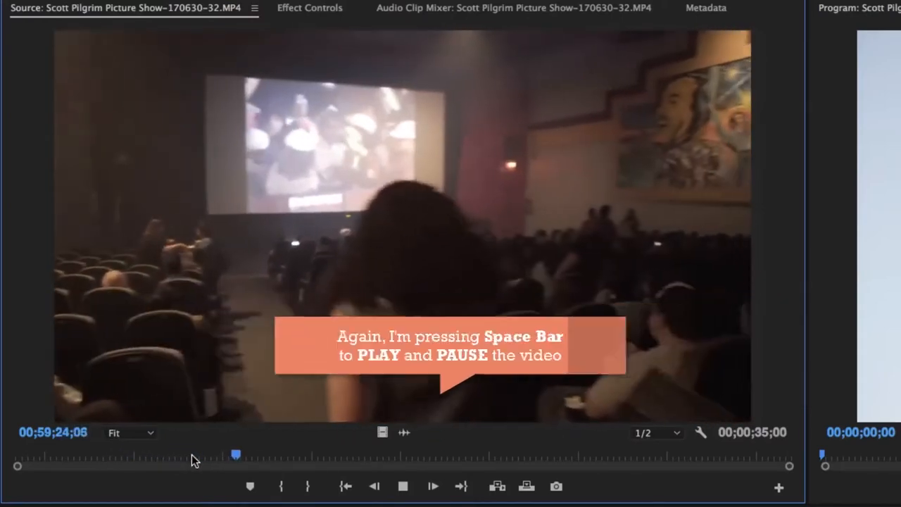
key(space)
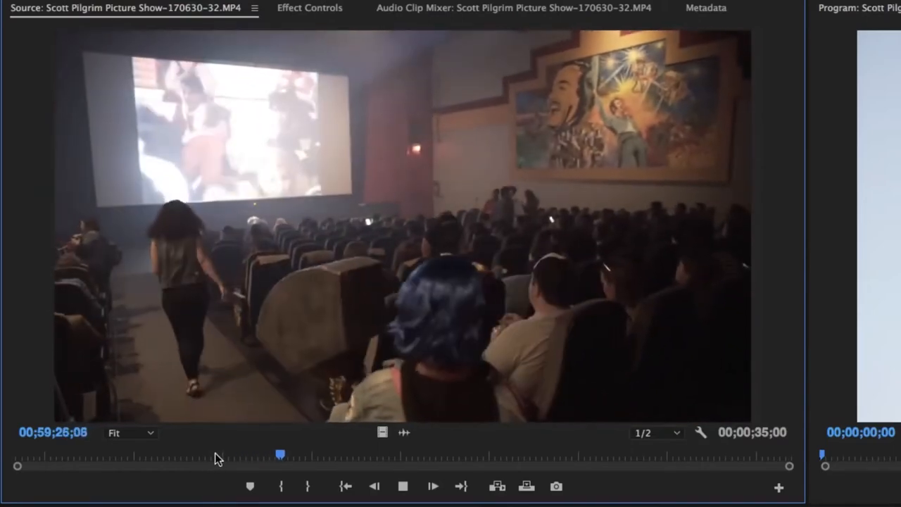
drag(280, 454, 210, 453)
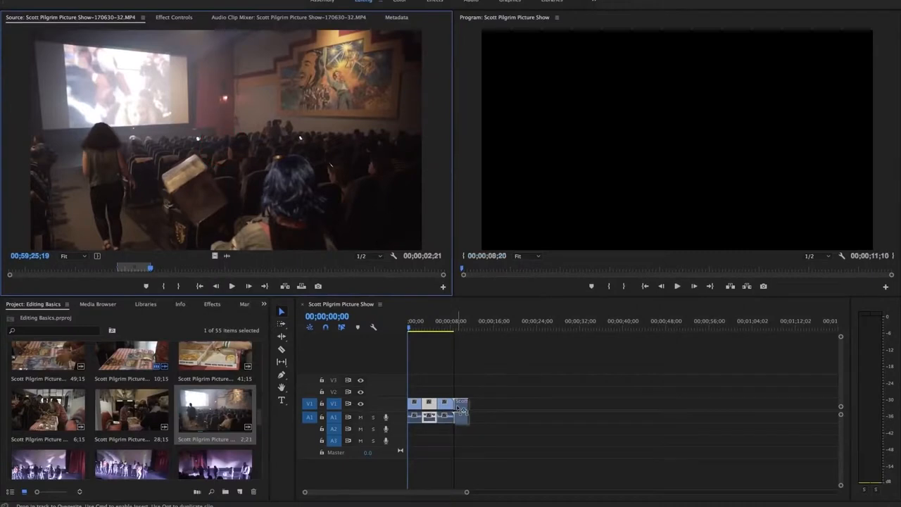
click(462, 349)
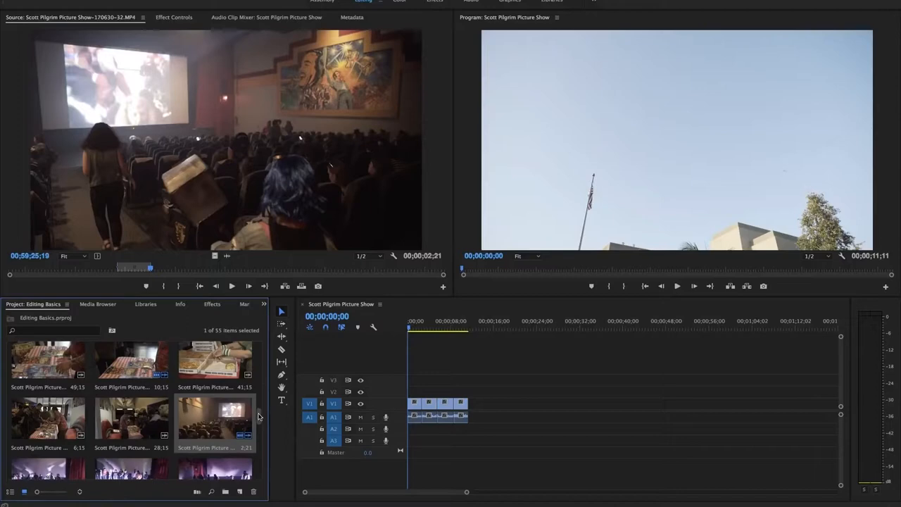
mouse_move(465, 386)
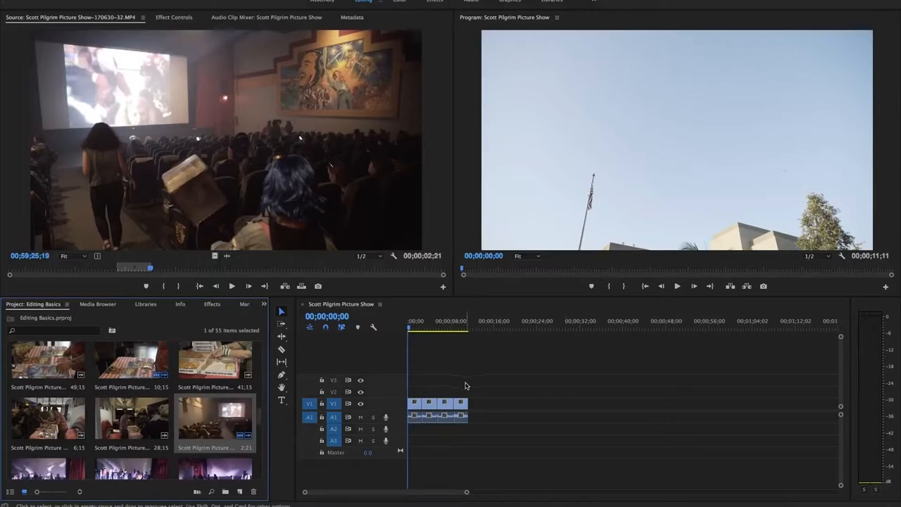
mouse_move(265, 416)
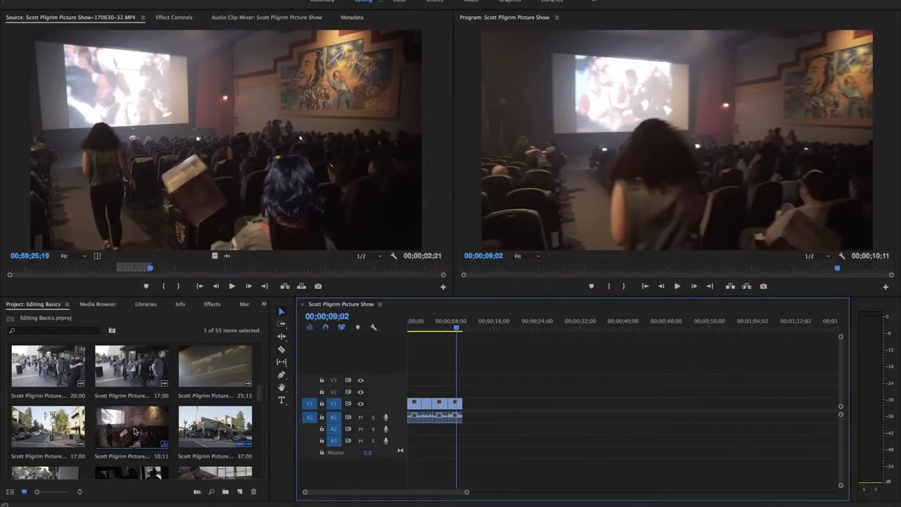
mouse_move(132, 428)
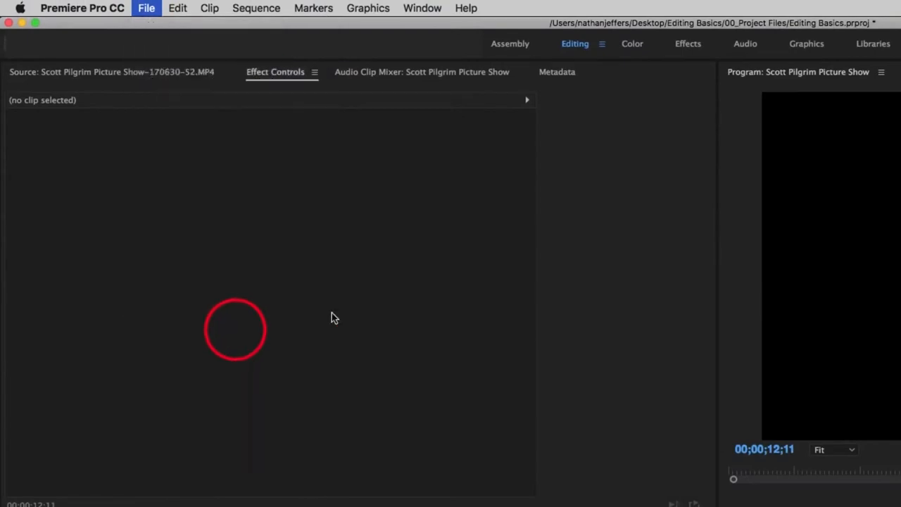
Import the Scott Pilgrim poster JPG from the 02_Images folder
click(146, 9)
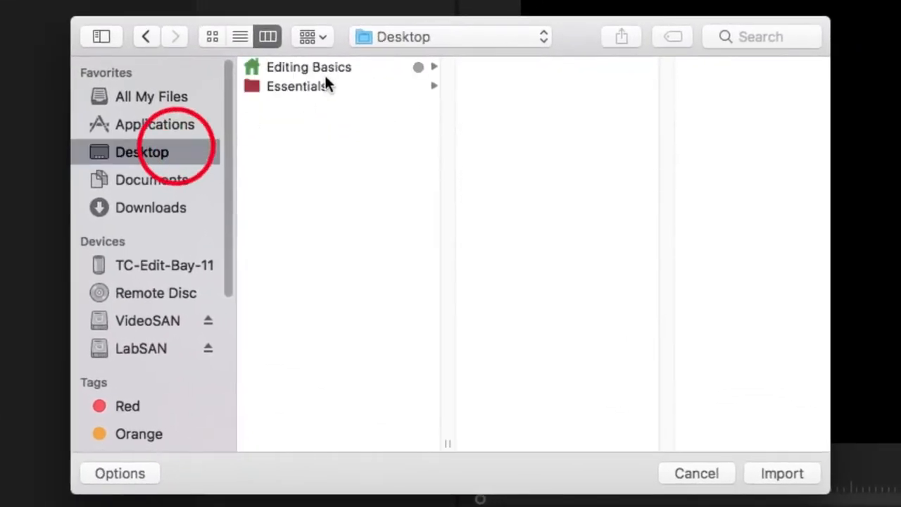
click(454, 106)
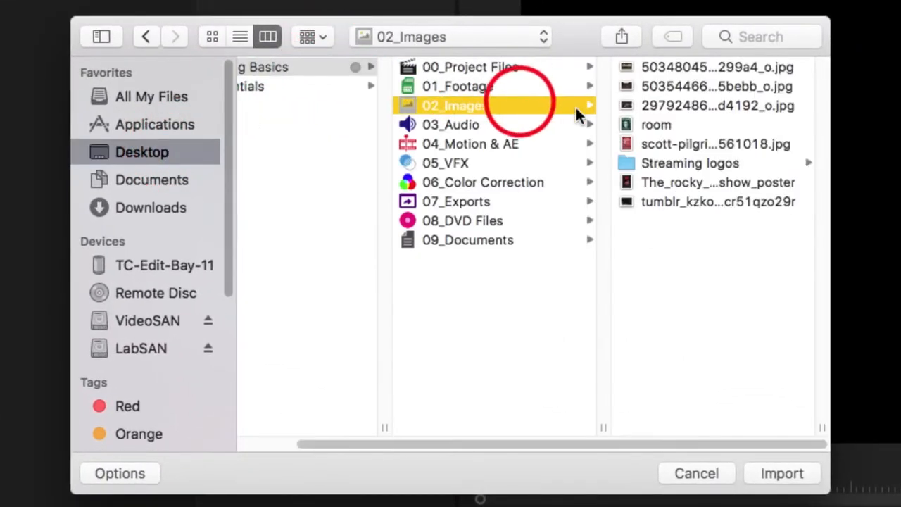
click(493, 143)
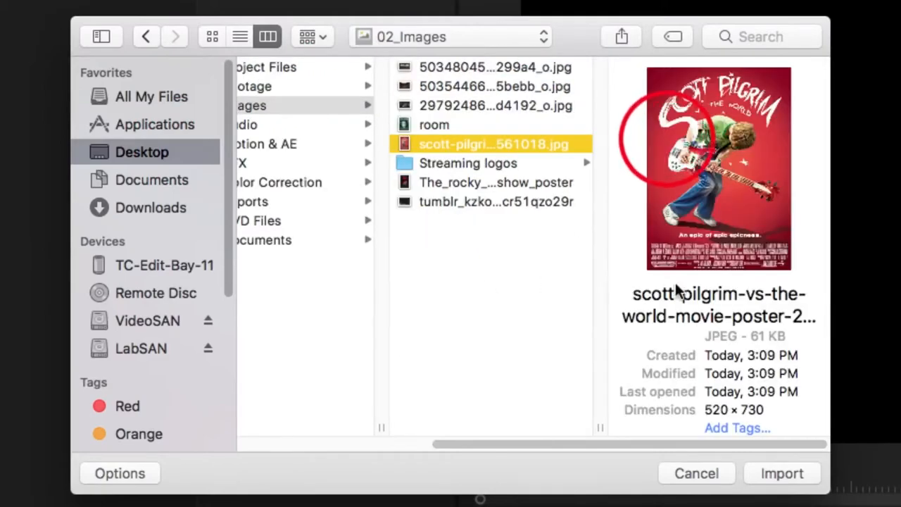
click(781, 473)
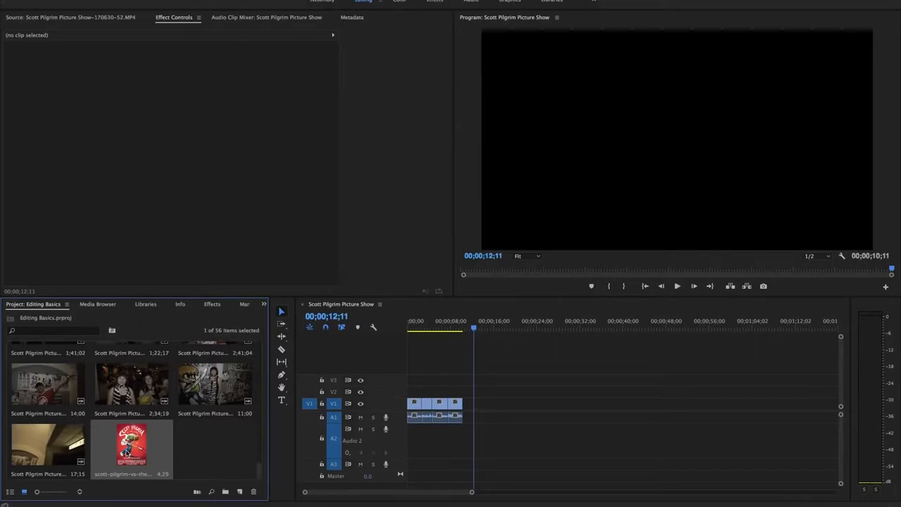
Place the poster on V1 after the theater clips and set it to the sequence frame size
drag(129, 451, 445, 380)
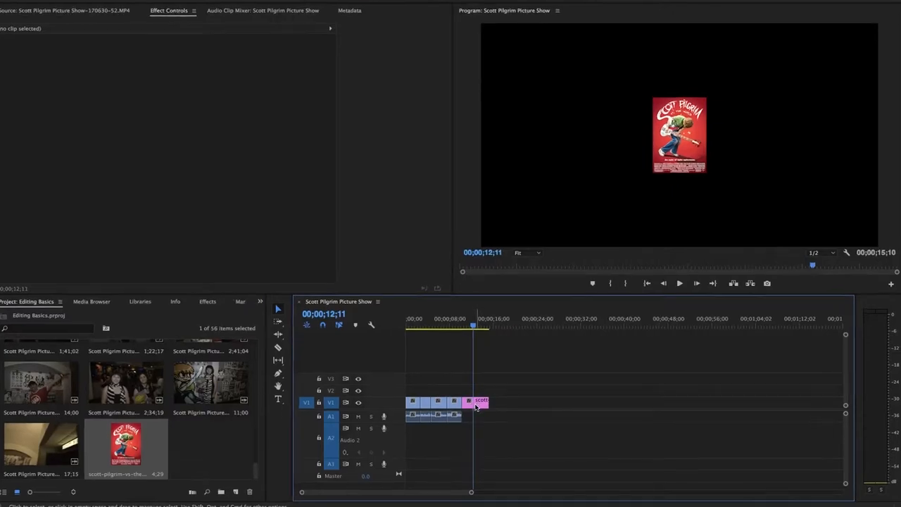
right_click(482, 401)
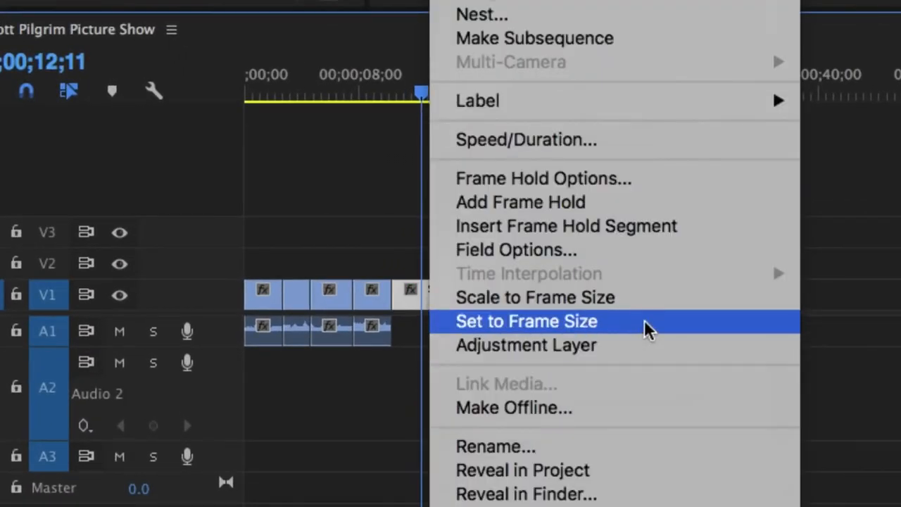
click(527, 321)
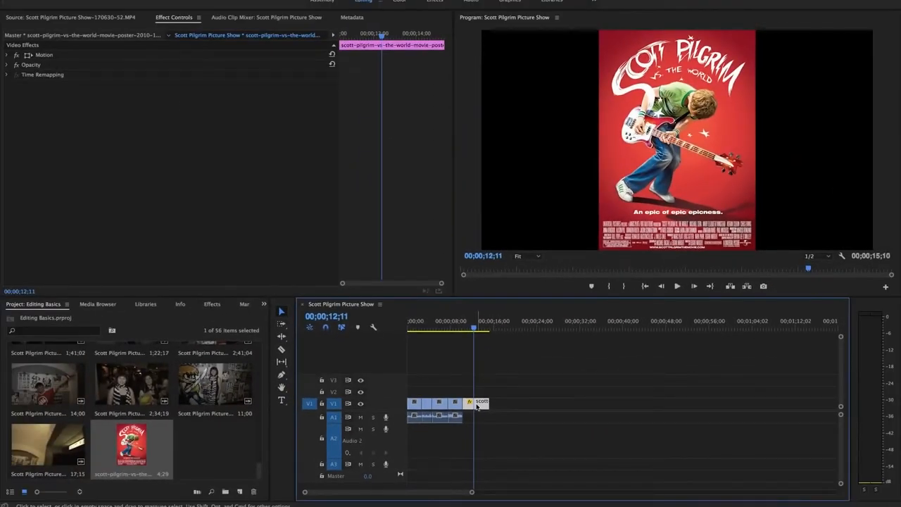
right_click(479, 402)
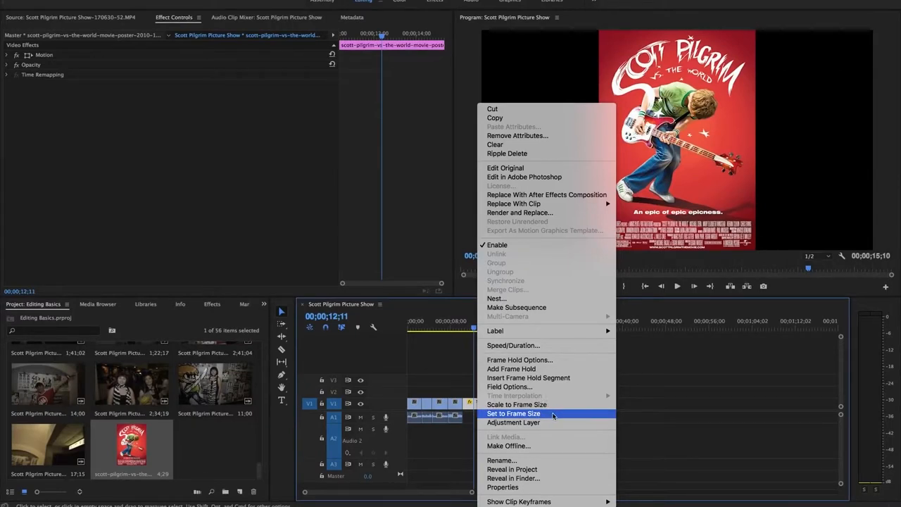
click(513, 414)
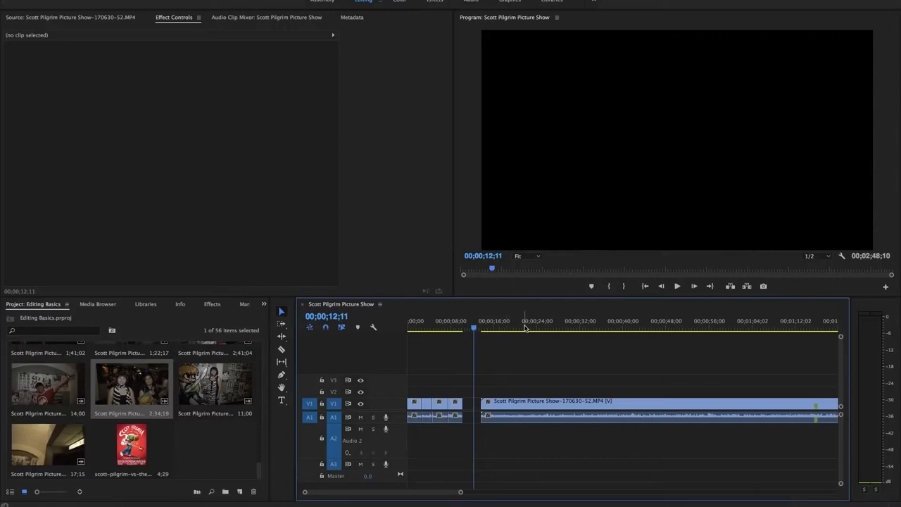
Razor the interview at the soundbite's start and end and ripple delete the rest, leaving about 19 seconds
click(532, 328)
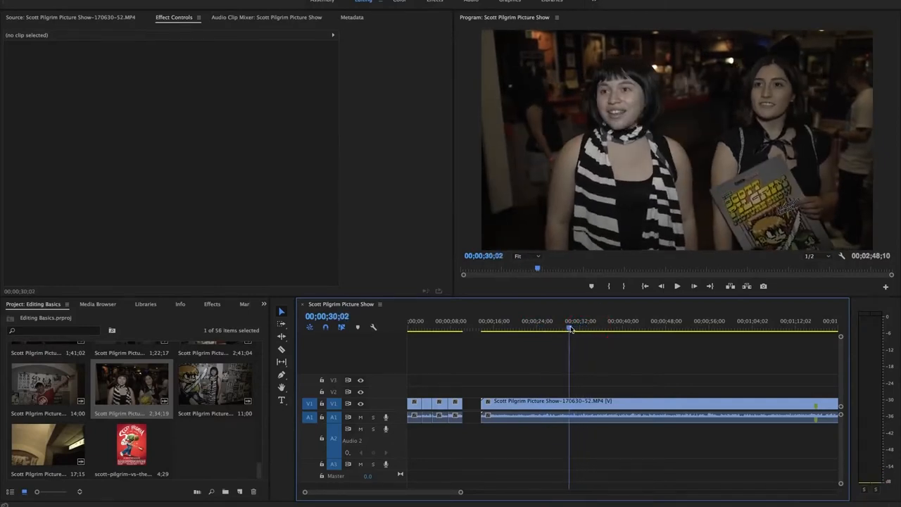
click(676, 286)
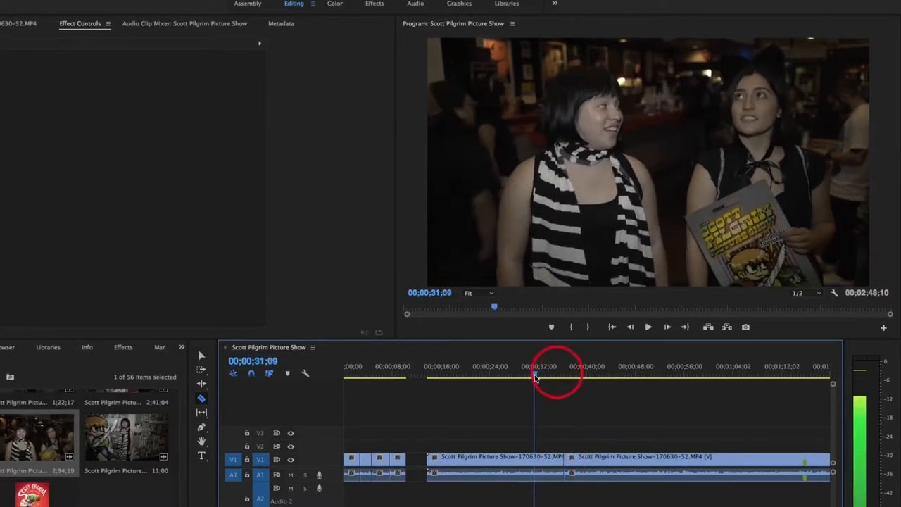
click(528, 374)
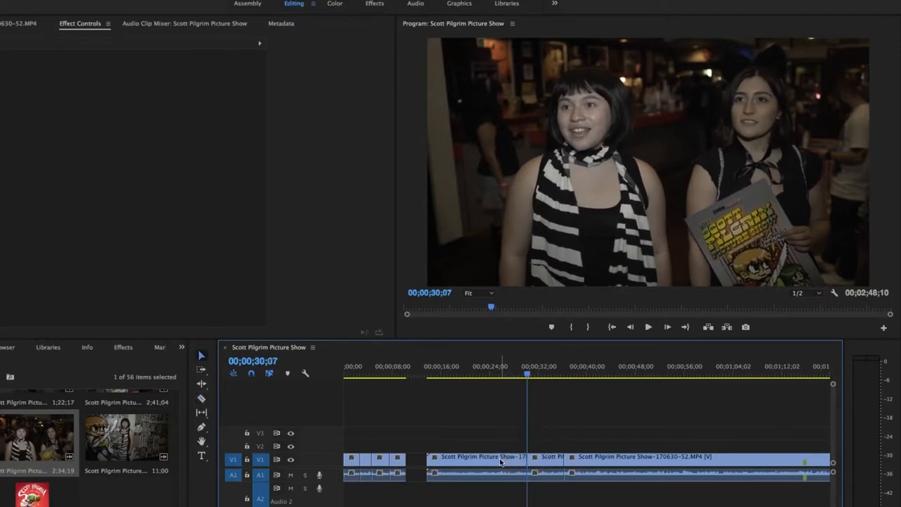
click(482, 456)
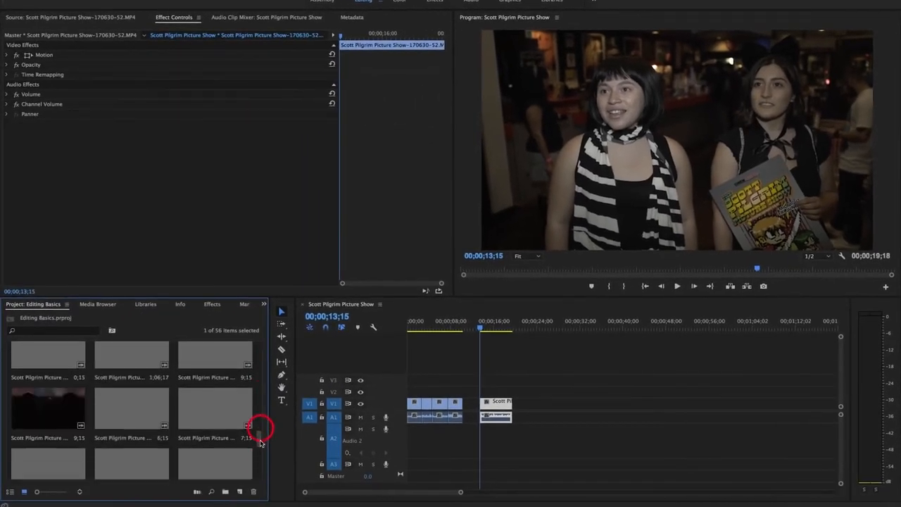
Preview the theater-audience shot in the Source monitor and mark a roughly five-second B-roll portion
scroll(down, 3)
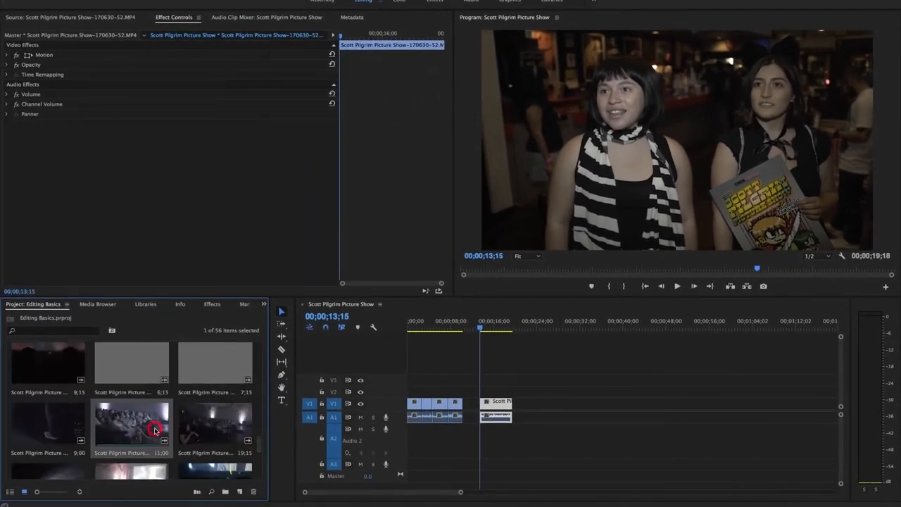
double_click(131, 425)
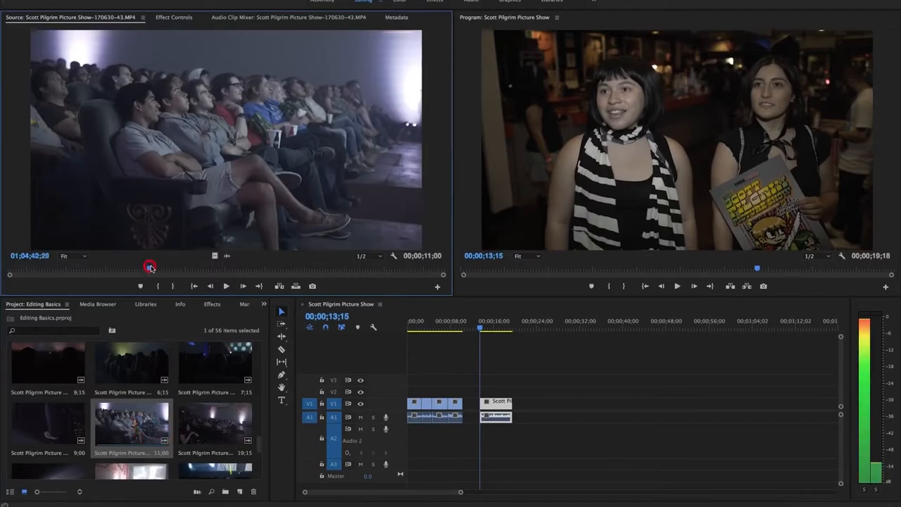
drag(149, 267, 246, 268)
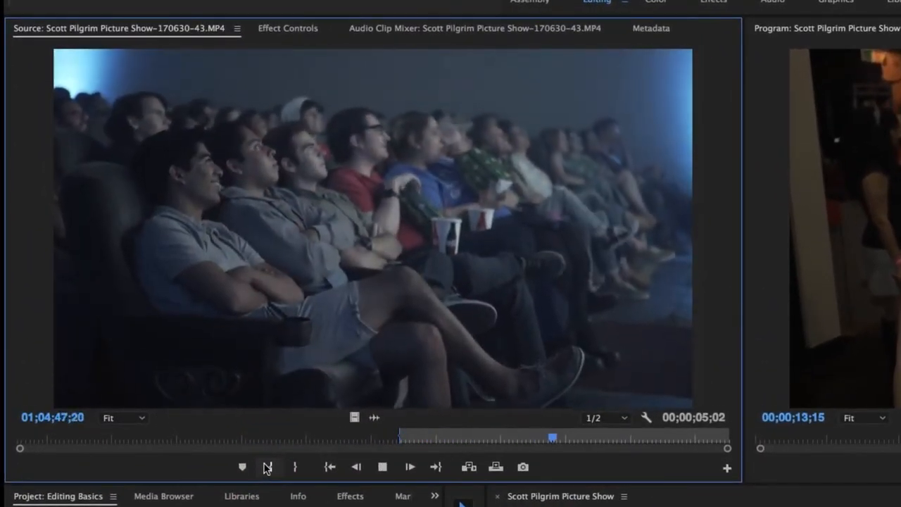
click(295, 467)
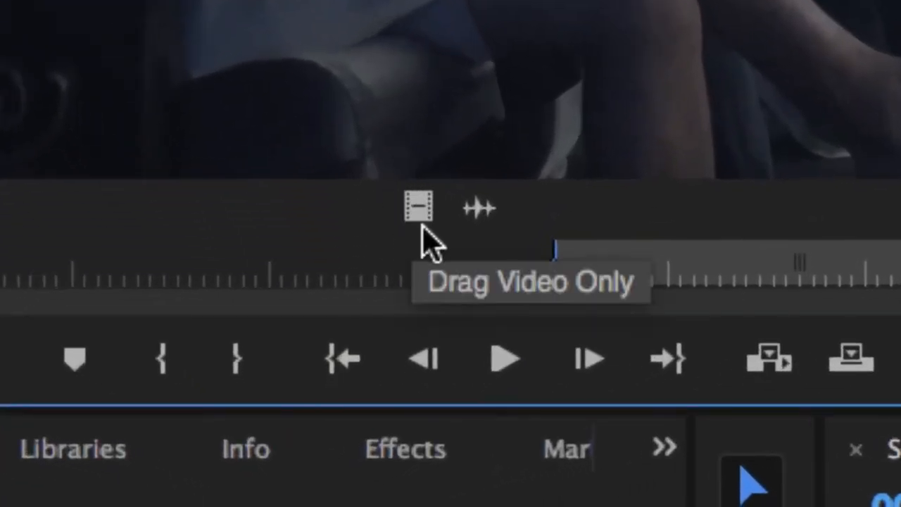
mouse_move(420, 208)
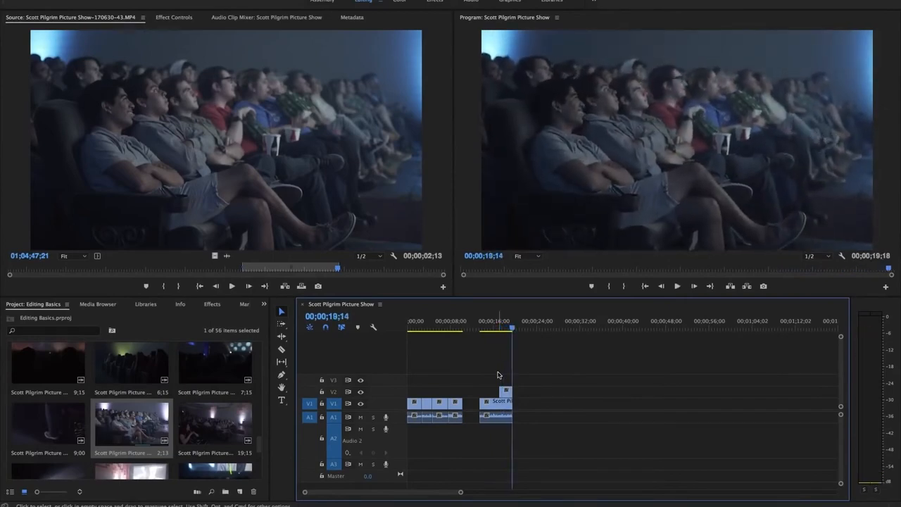
mouse_move(479, 388)
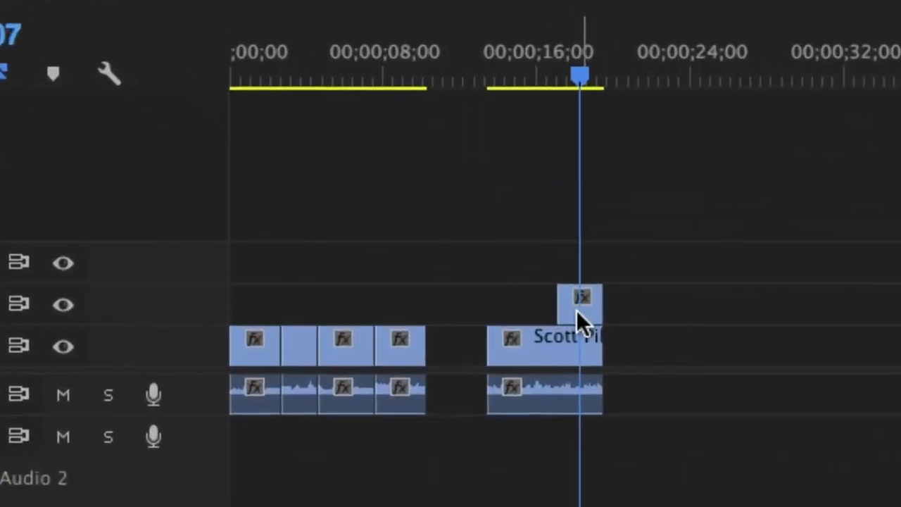
mouse_move(549, 355)
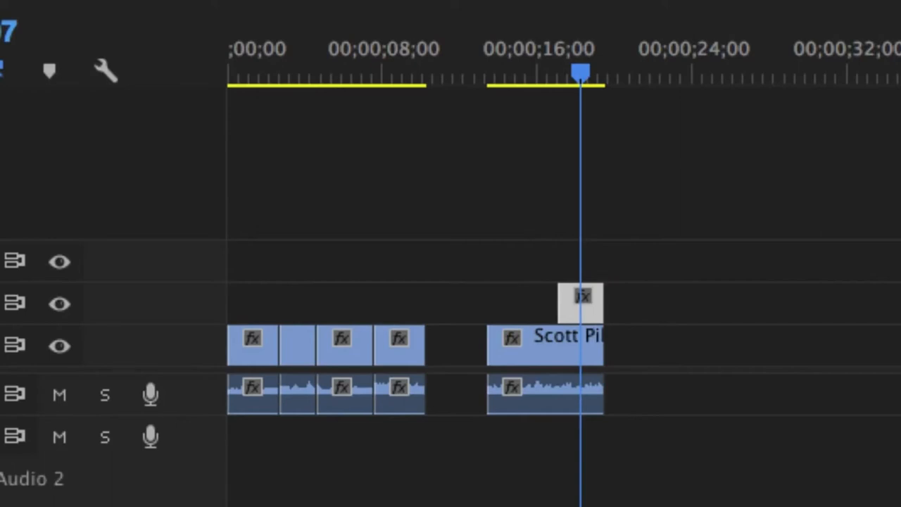
mouse_move(542, 92)
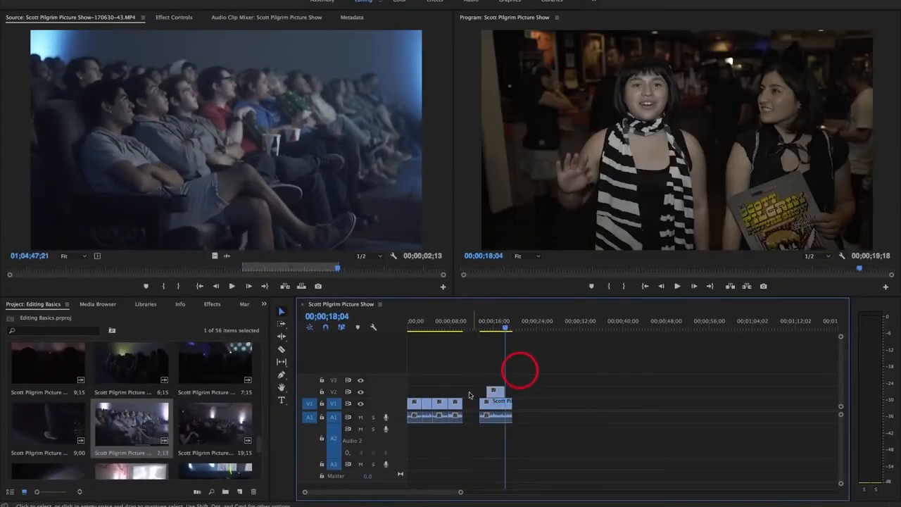
mouse_move(496, 399)
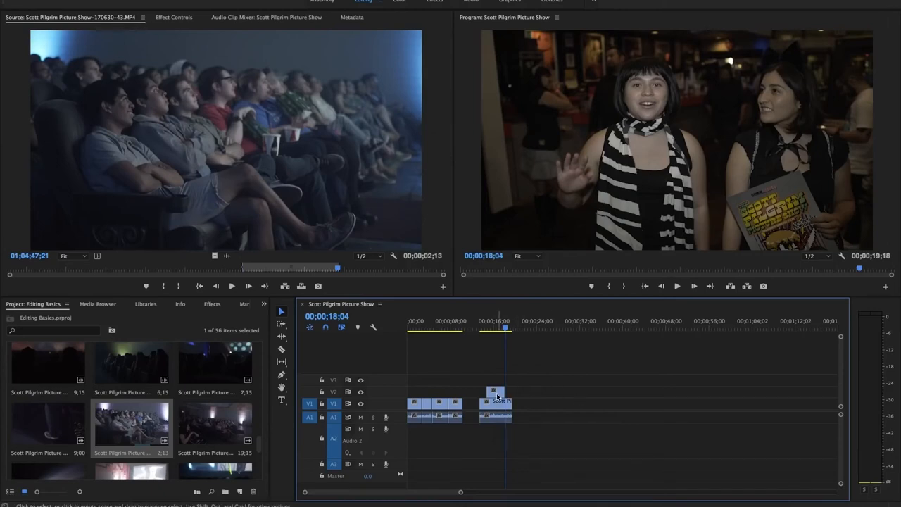
Select the video-only audience slice sitting on V2 over the end of the interview soundbite
click(499, 392)
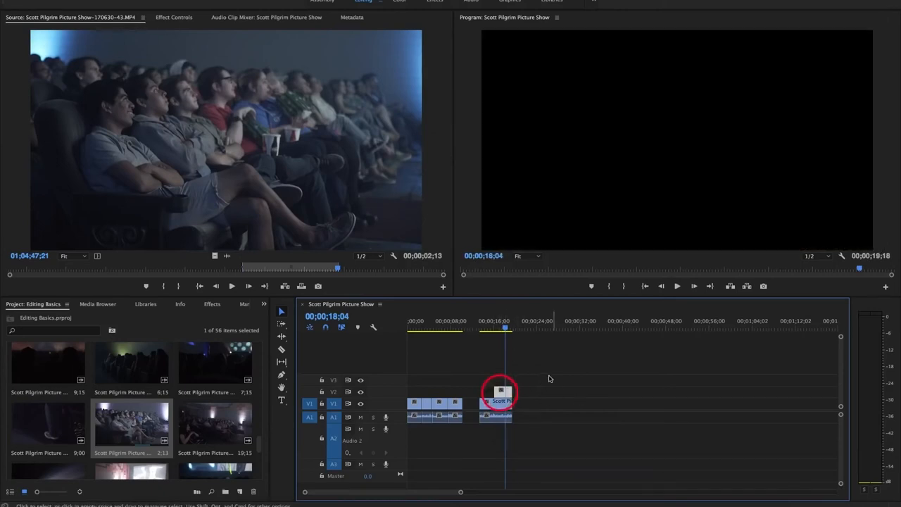